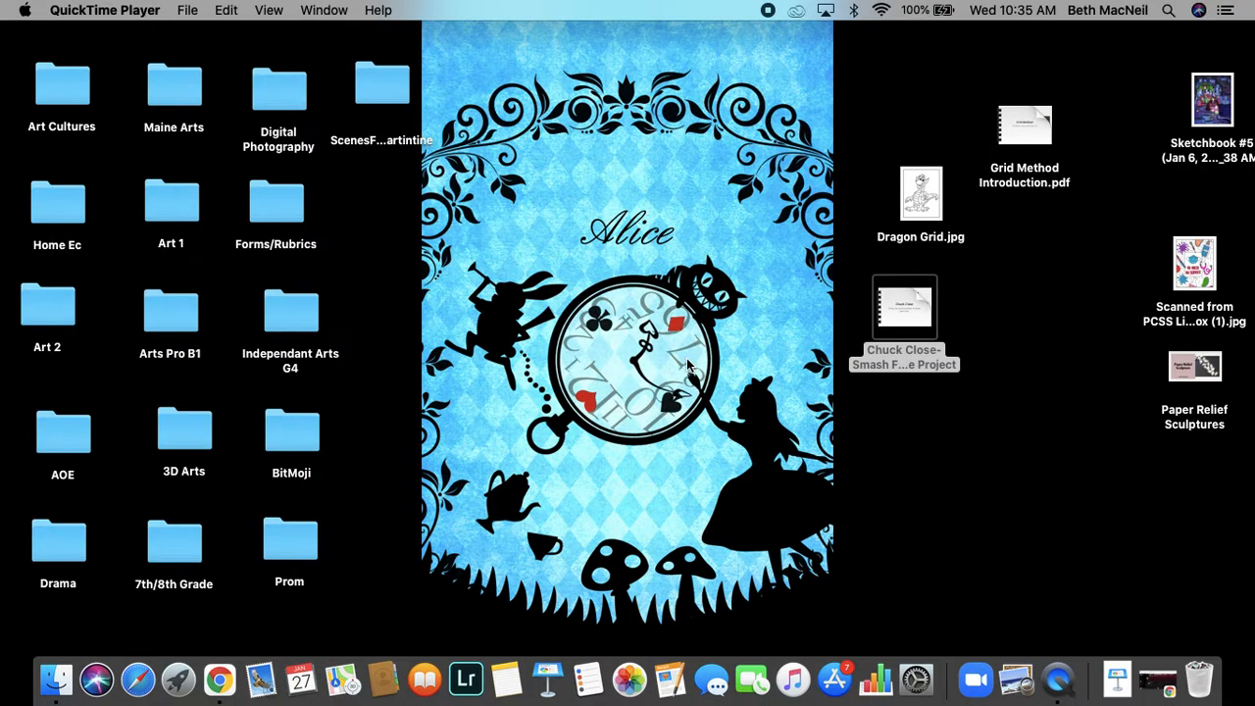
mouse_move(723, 420)
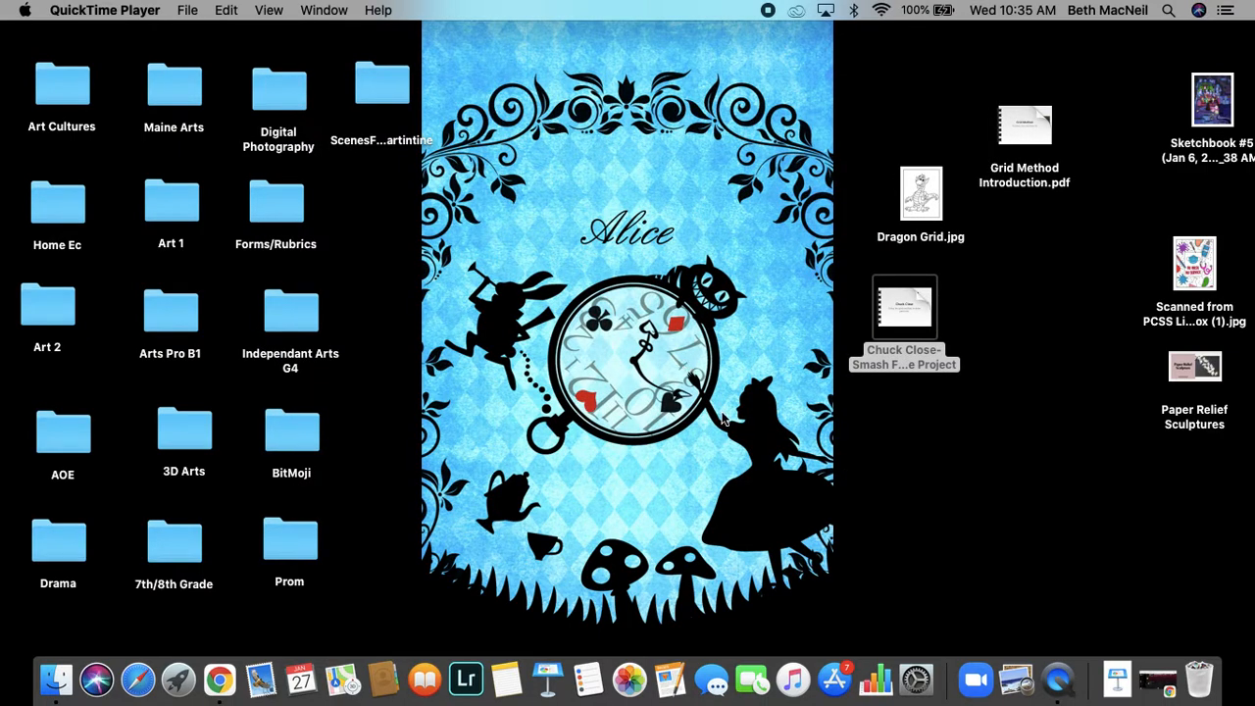
mouse_move(926, 539)
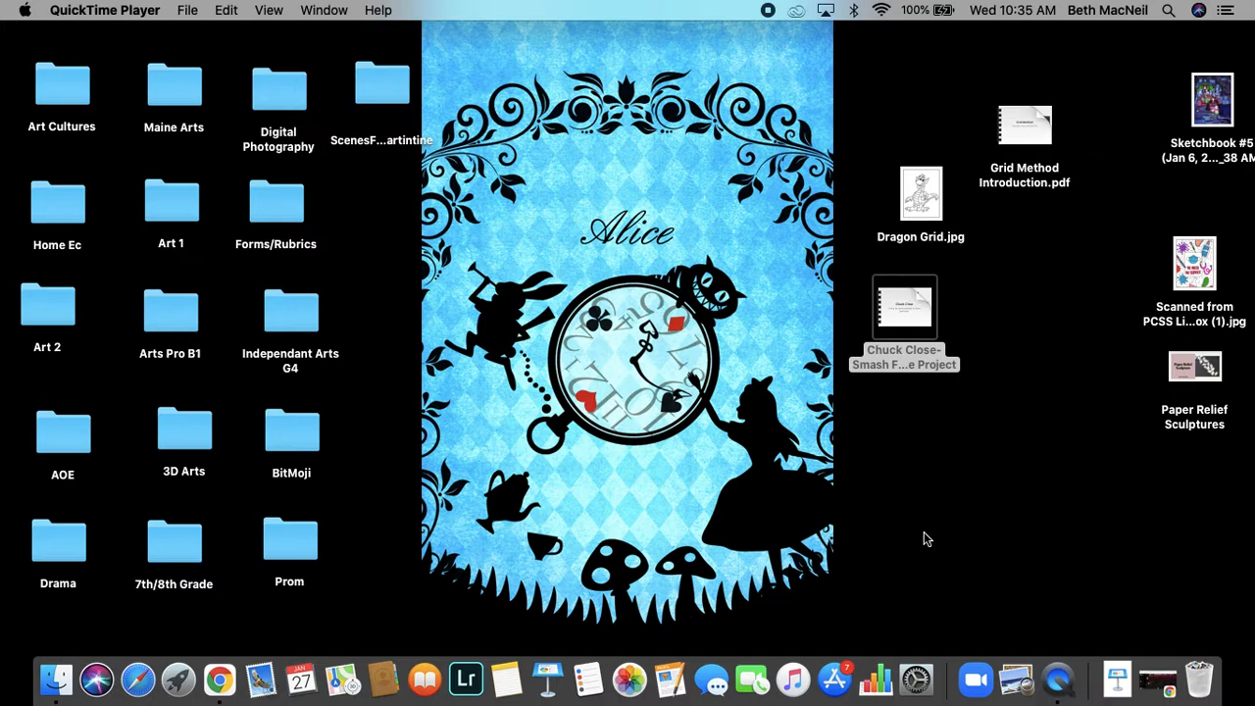
mouse_move(932, 525)
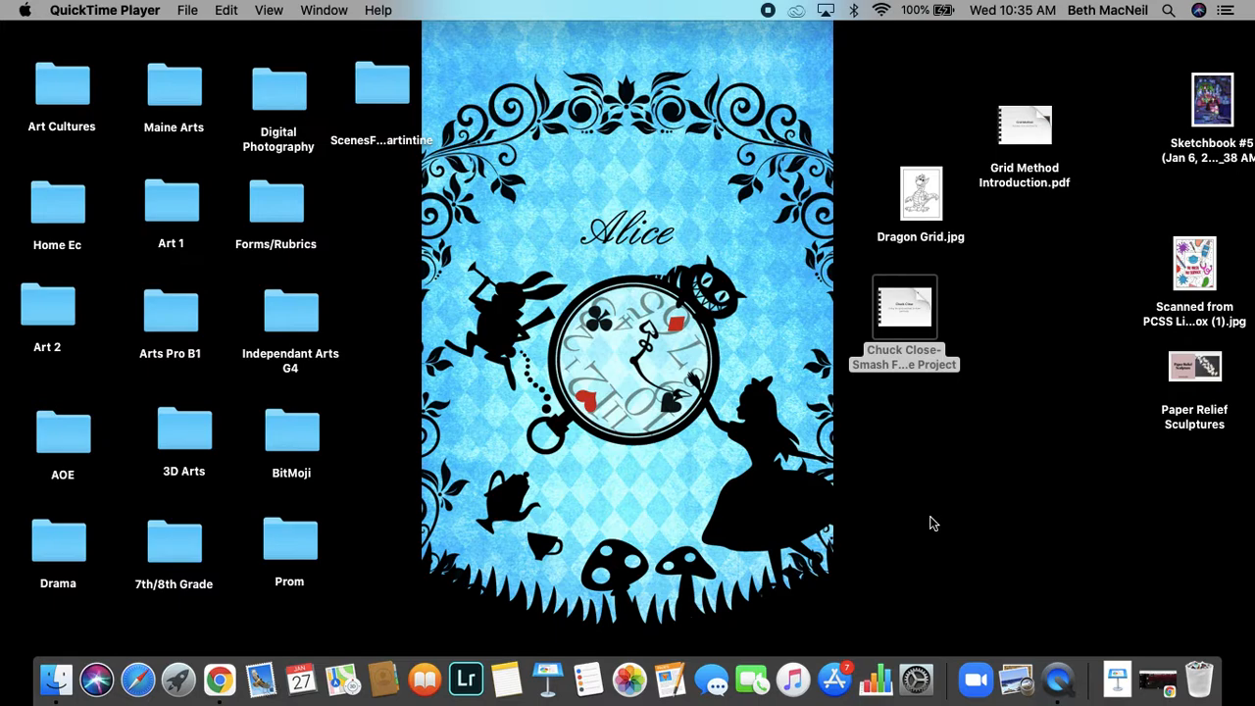
mouse_move(936, 512)
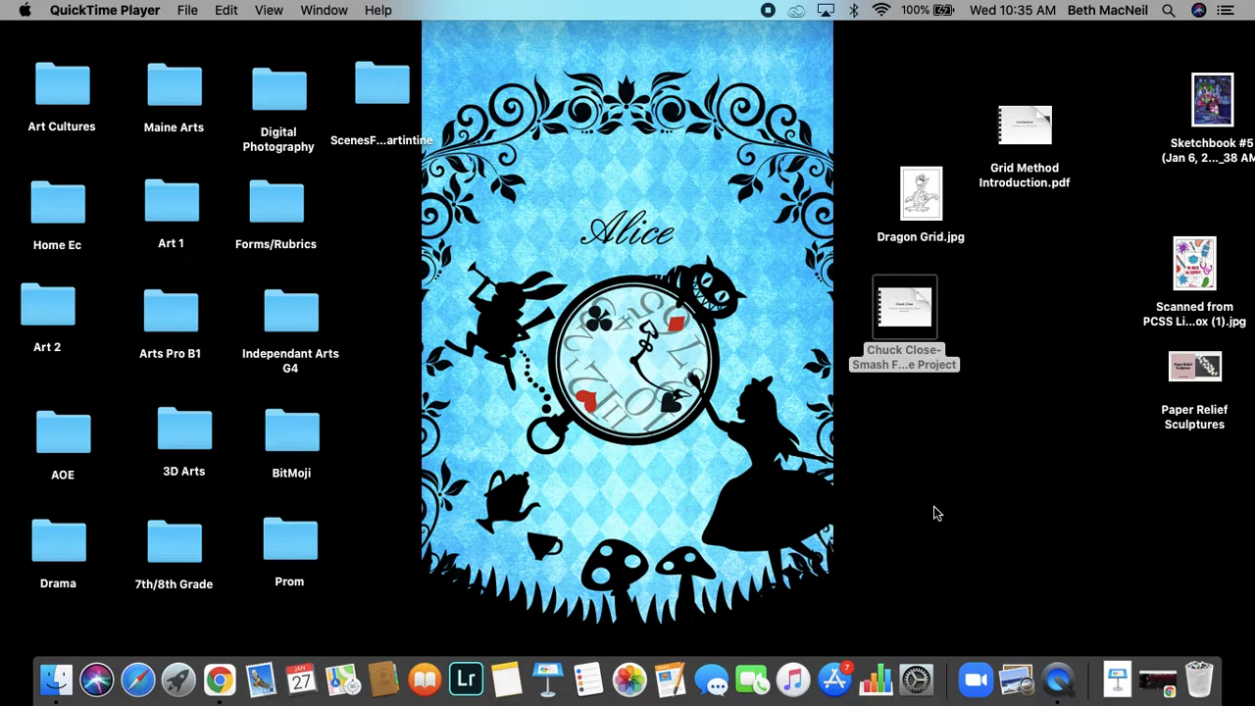
mouse_move(1025, 128)
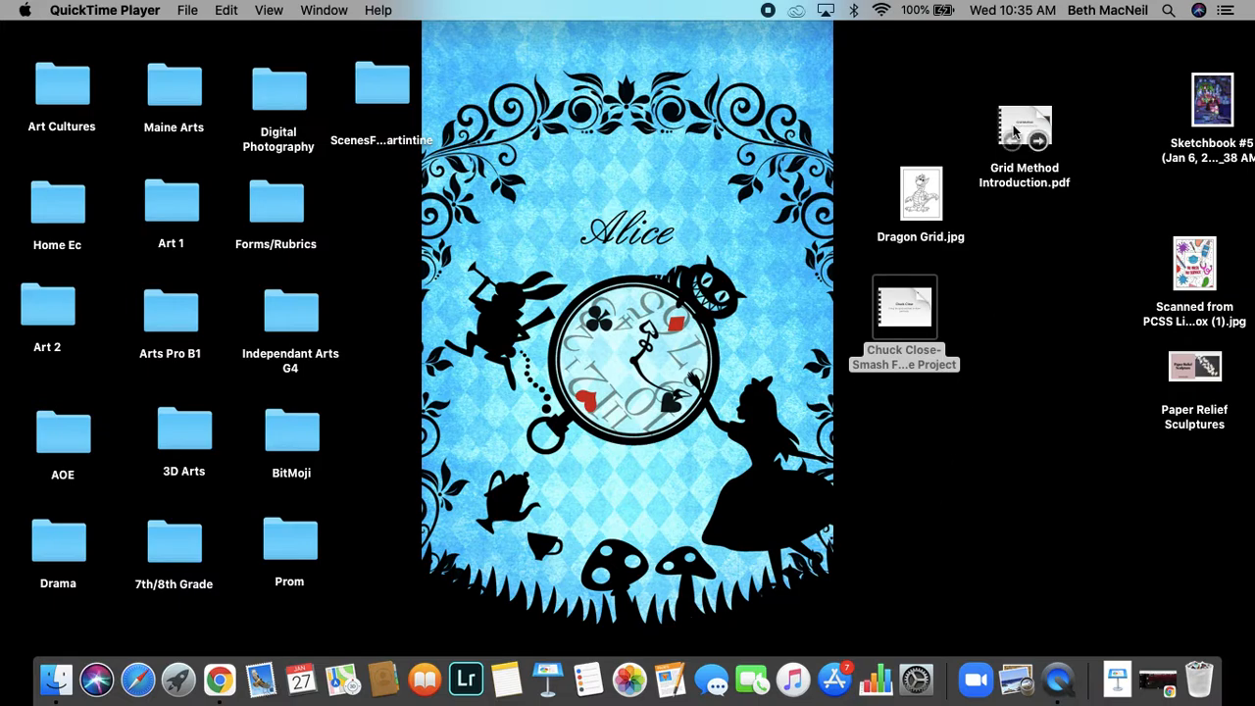
Step: Open Grid Method Introduction.pdf in Preview and read its opening slides
double_click(1023, 137)
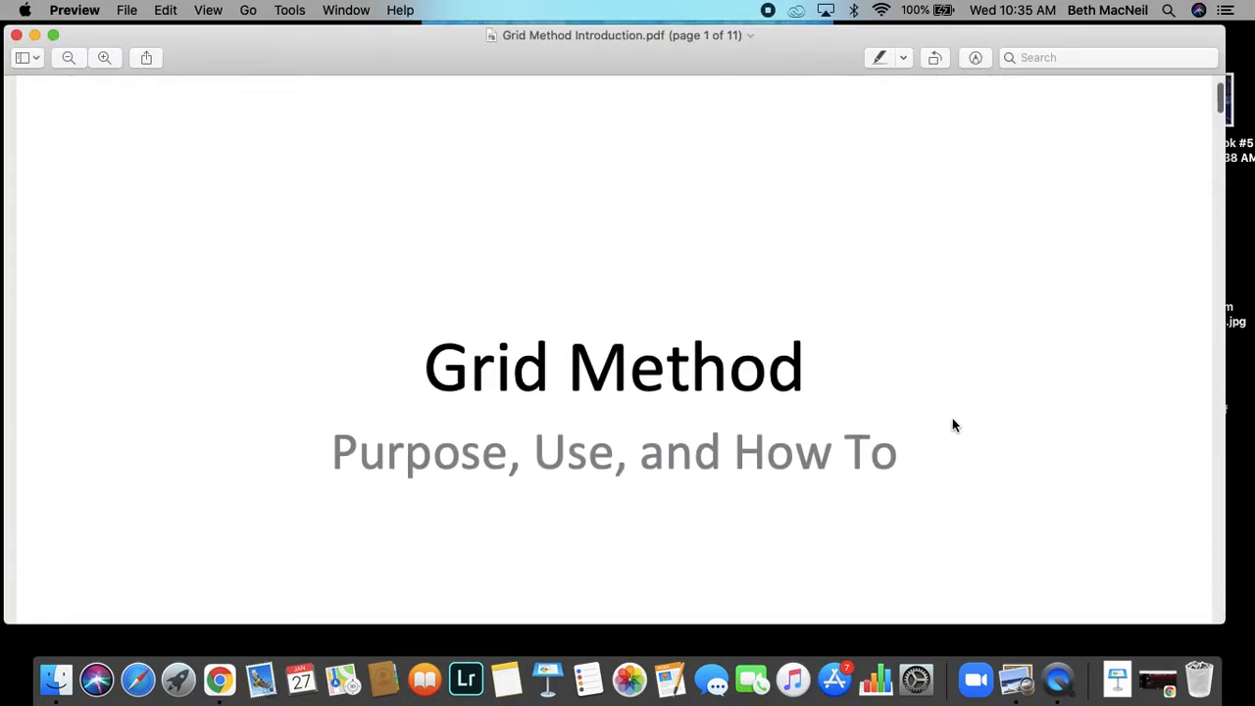
scroll("up", 3)
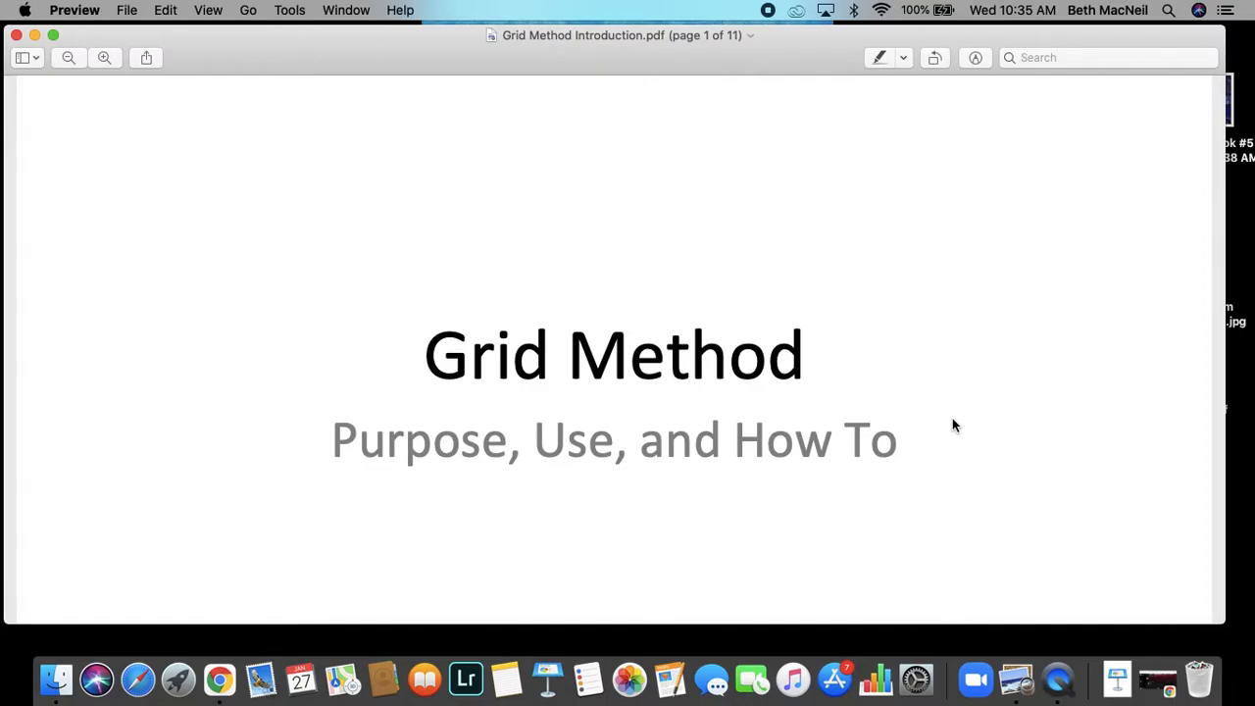
scroll("down", 3)
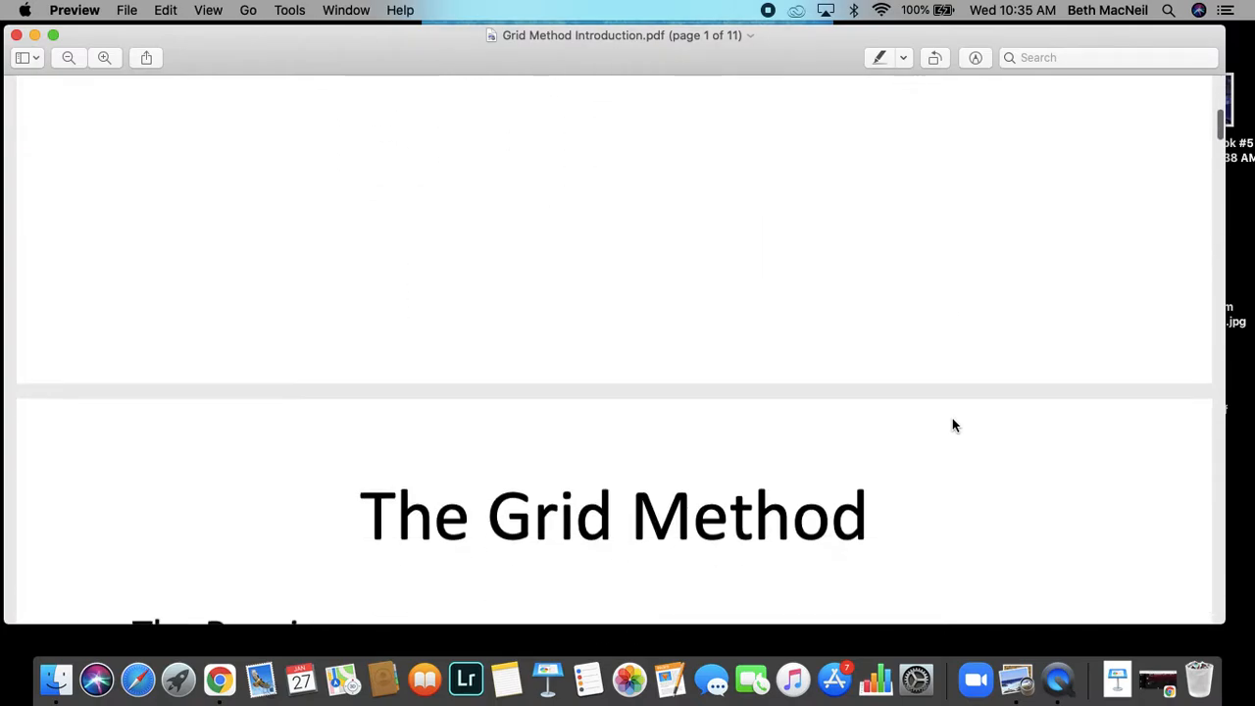
scroll("down", 3)
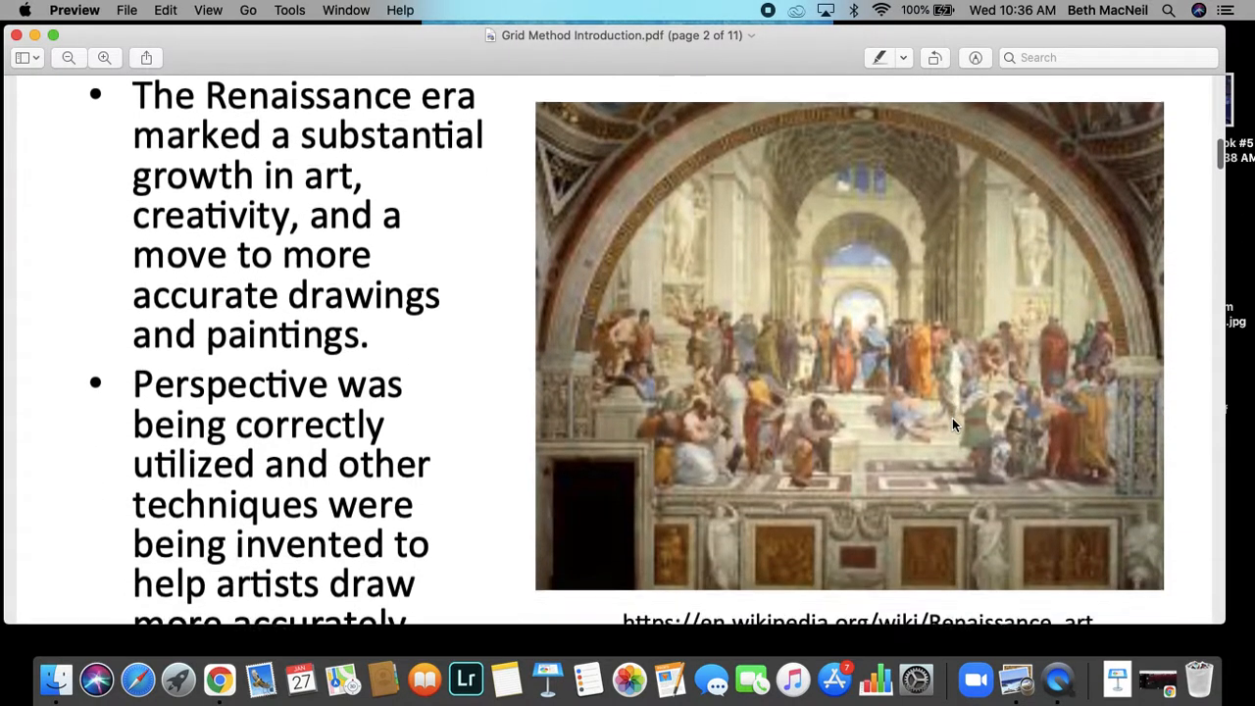
scroll("down", 3)
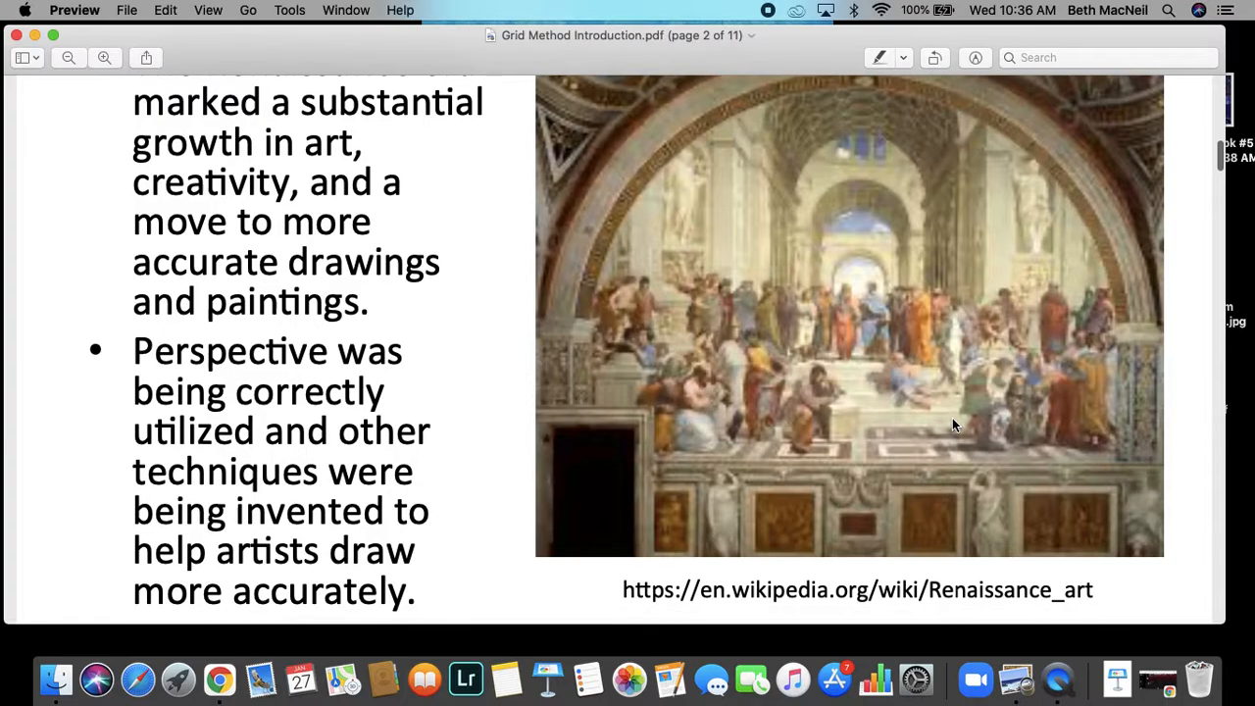
scroll("down", 3)
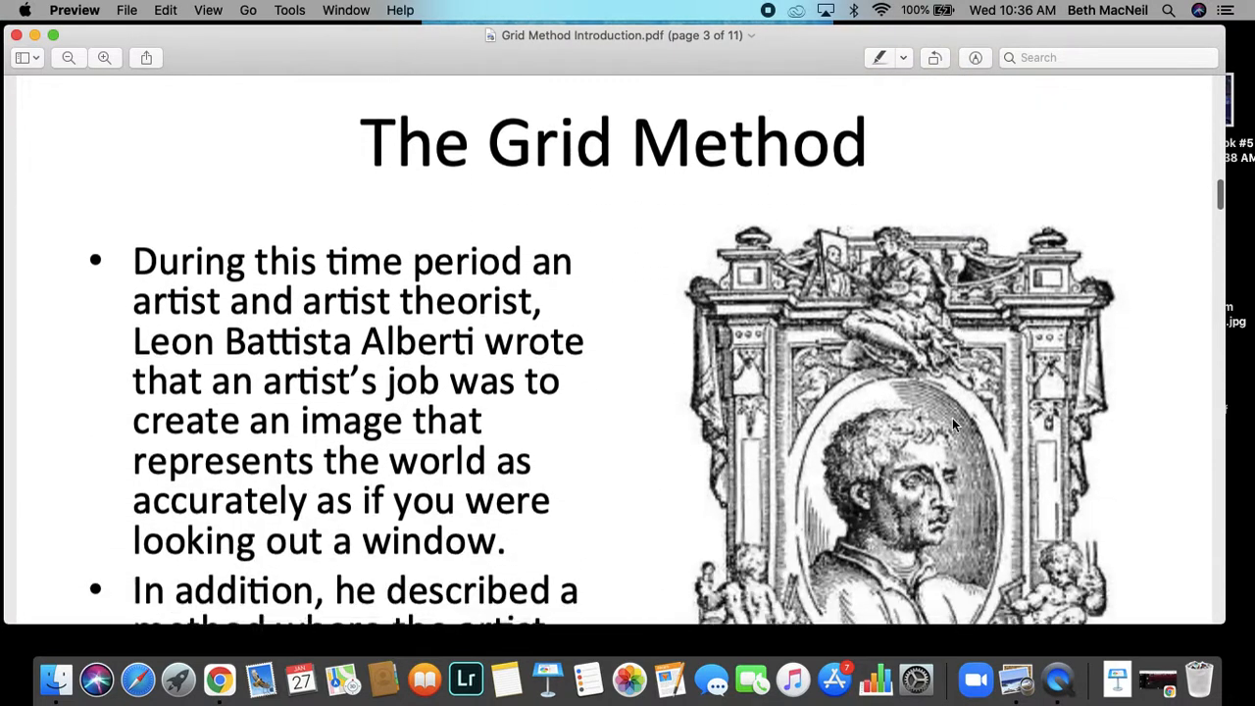
Step: Page on through the Grid Method slides to the grid-drawing tips on page 7
scroll("down", 3)
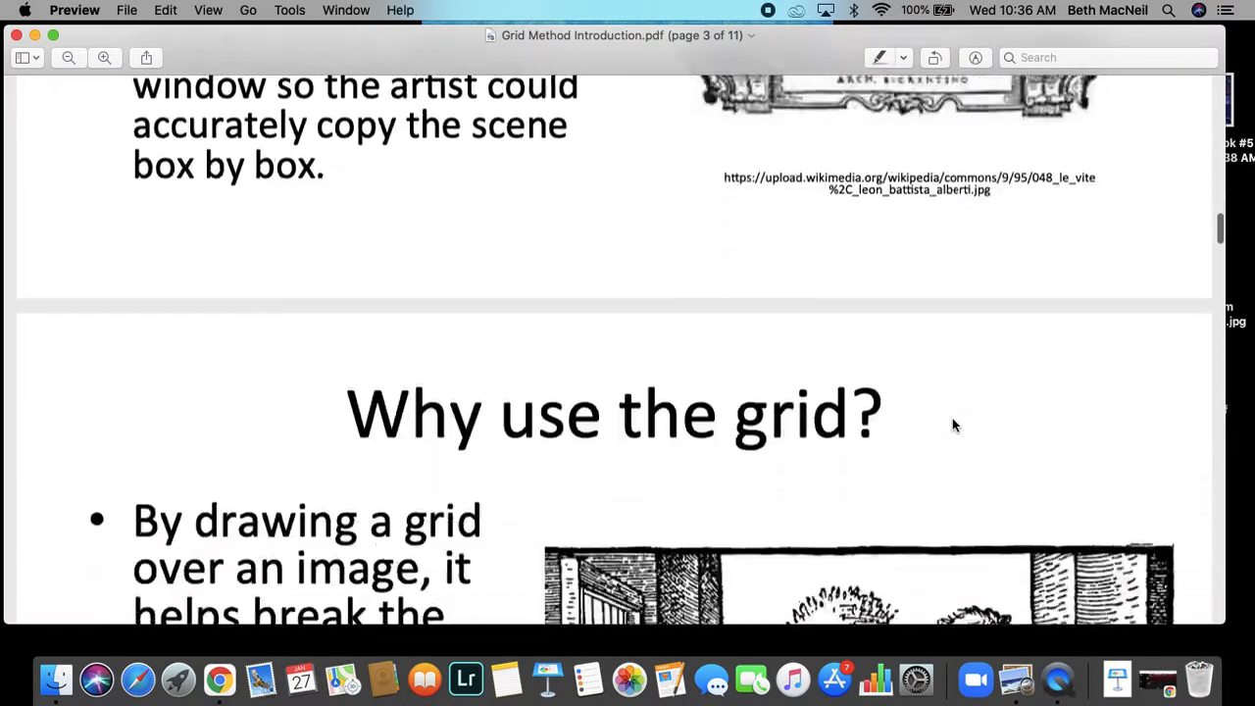
scroll("down", 3)
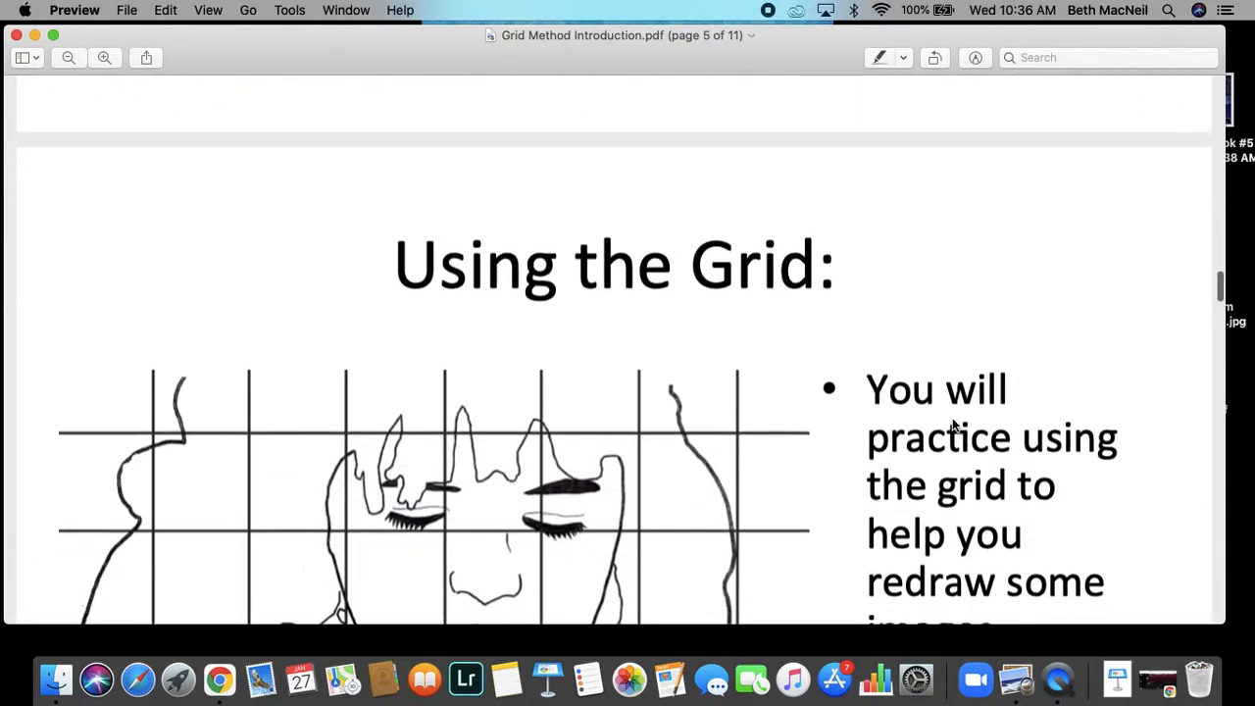
scroll("down", 3)
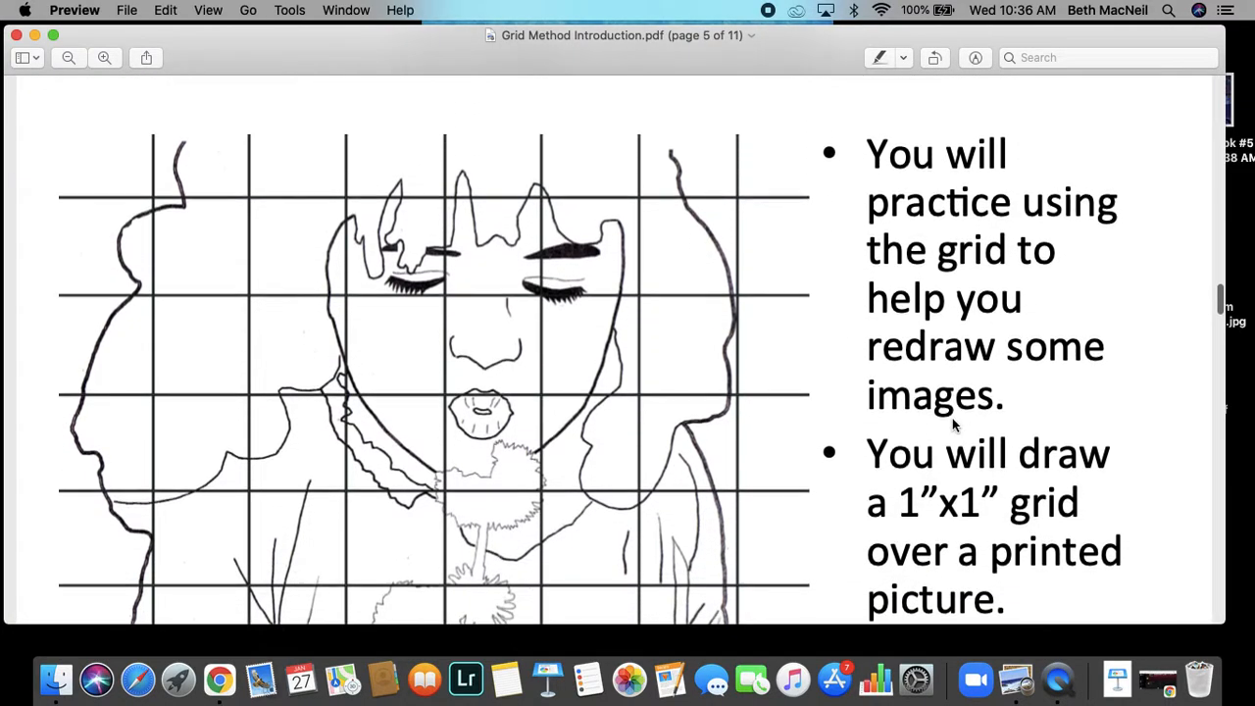
scroll("down", 3)
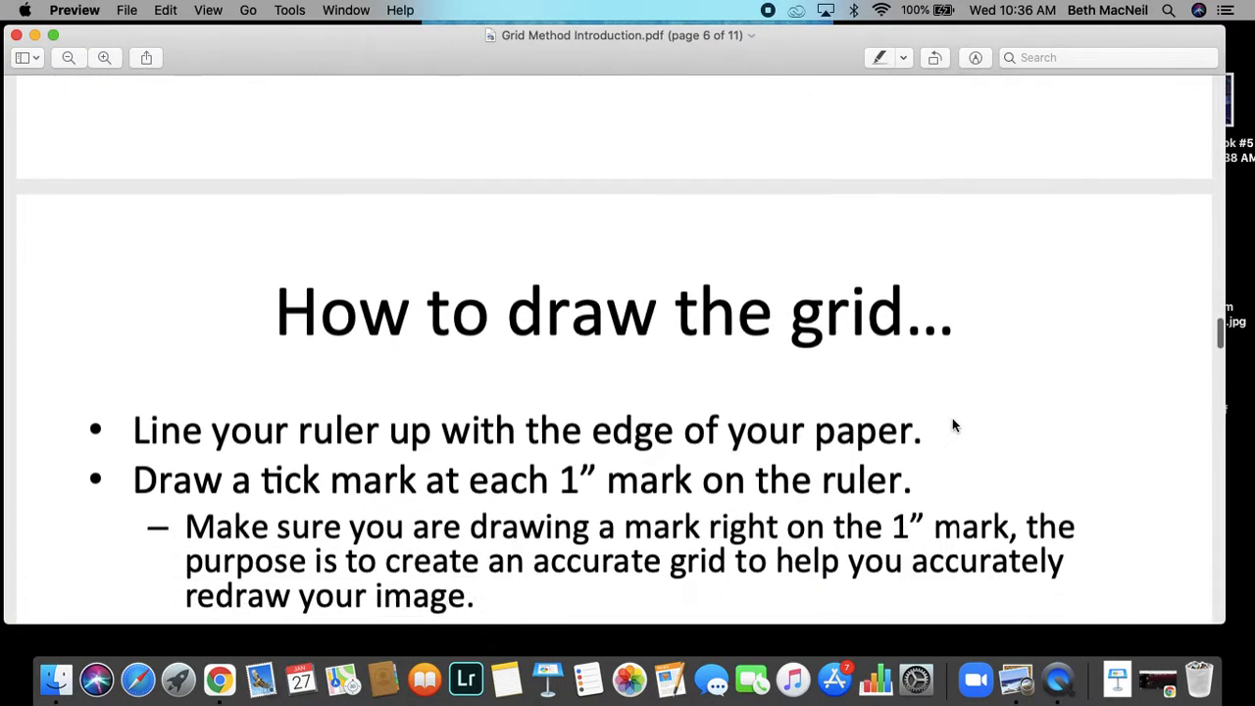
scroll("down", 3)
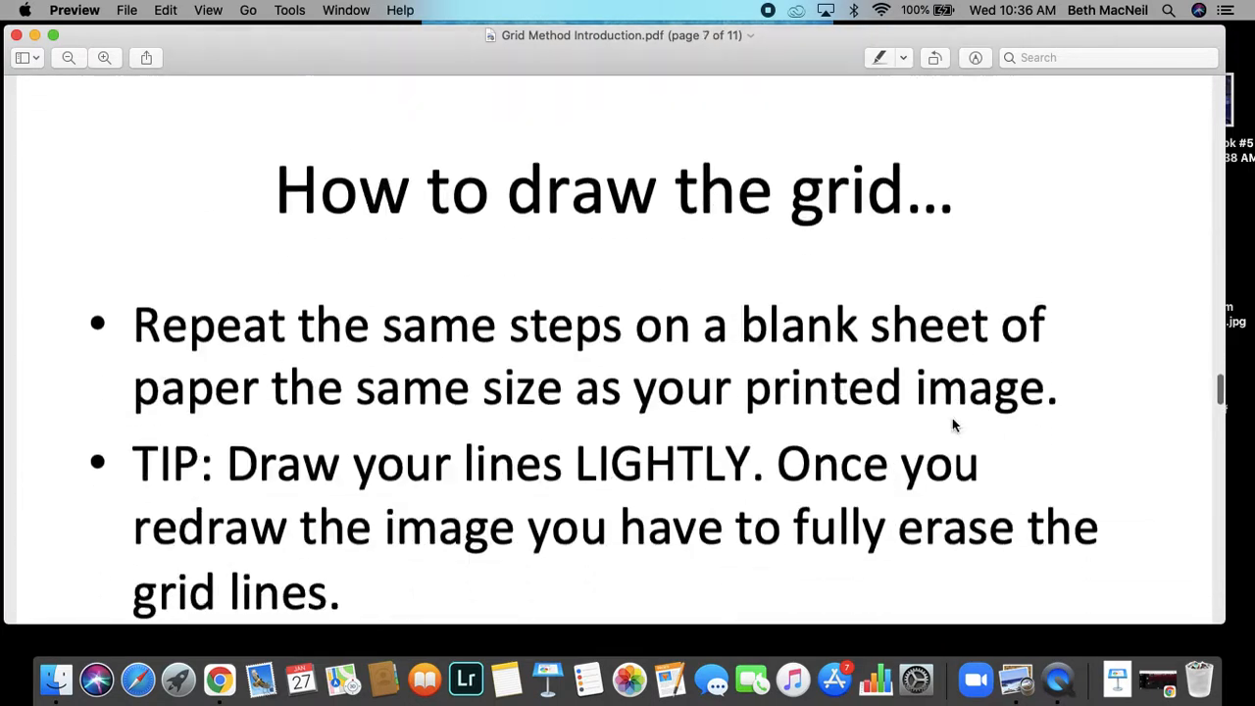
scroll("down", 3)
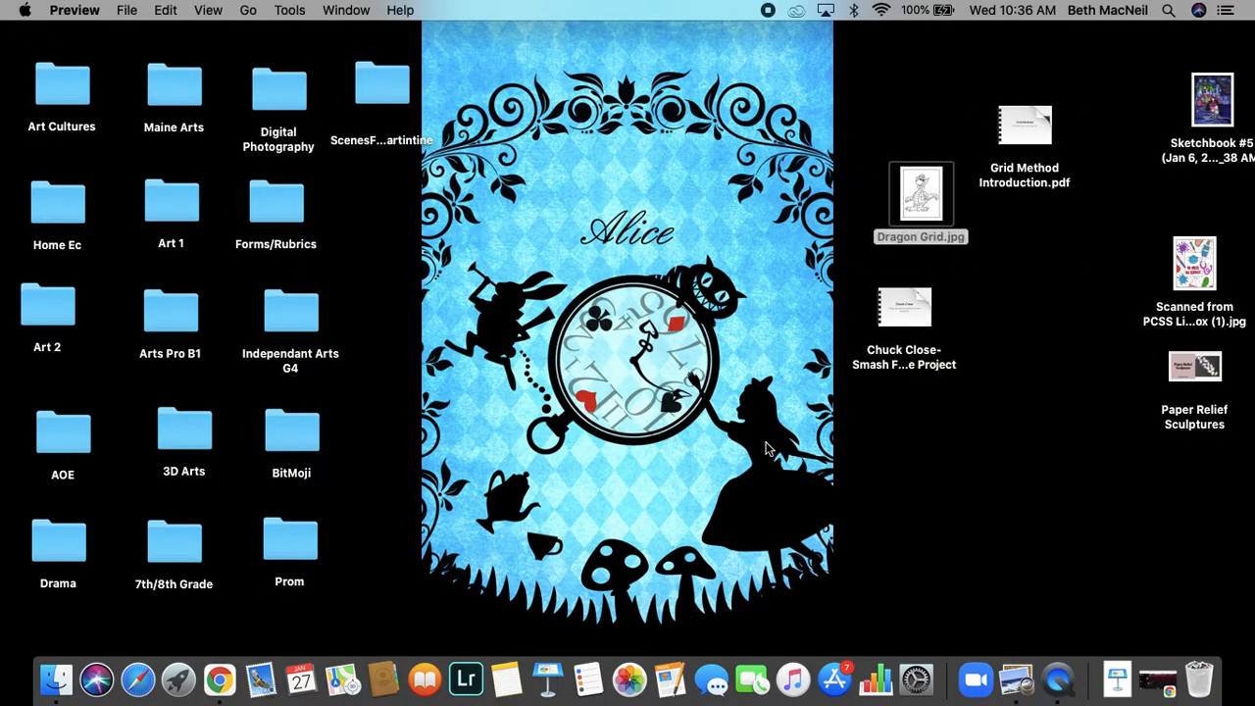
double_click(920, 192)
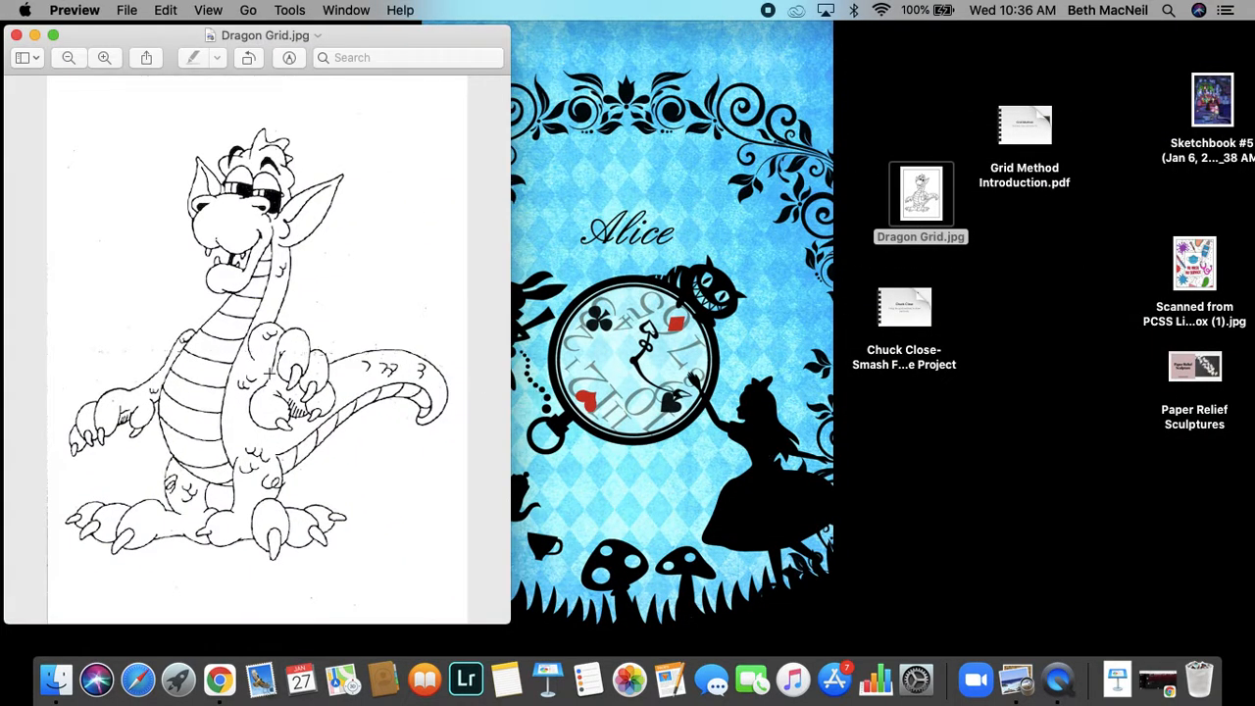
mouse_move(314, 257)
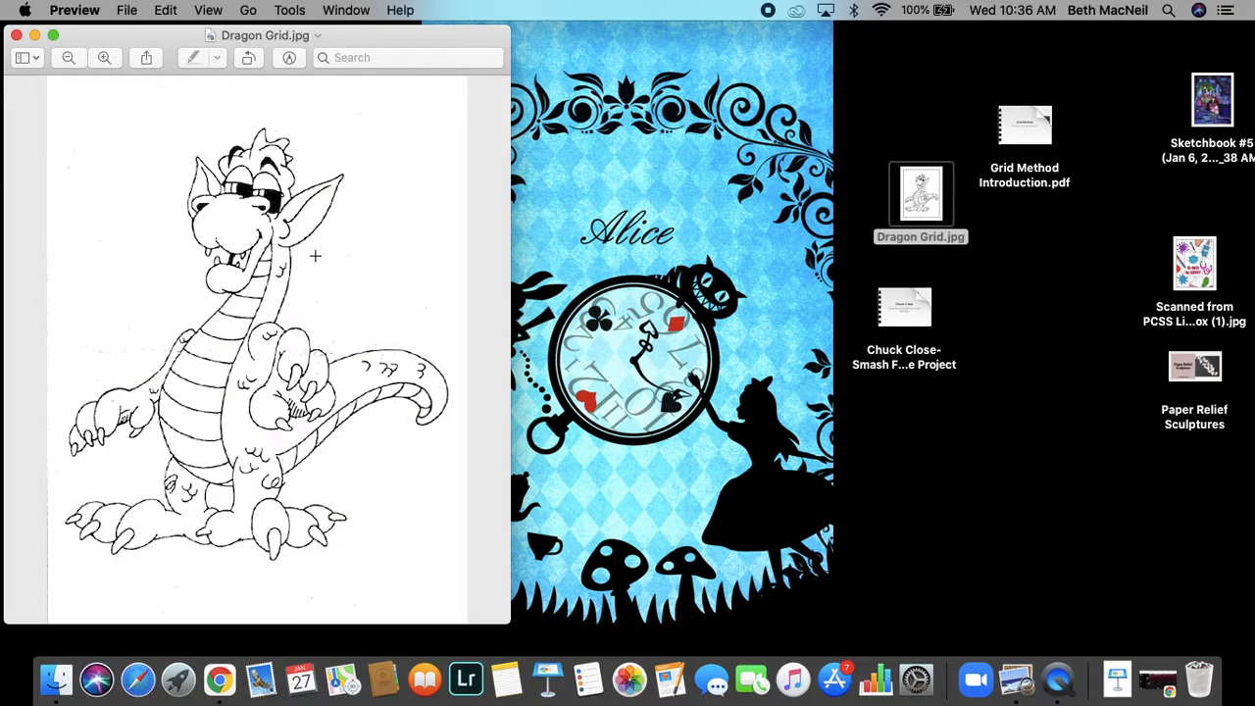
mouse_move(291, 346)
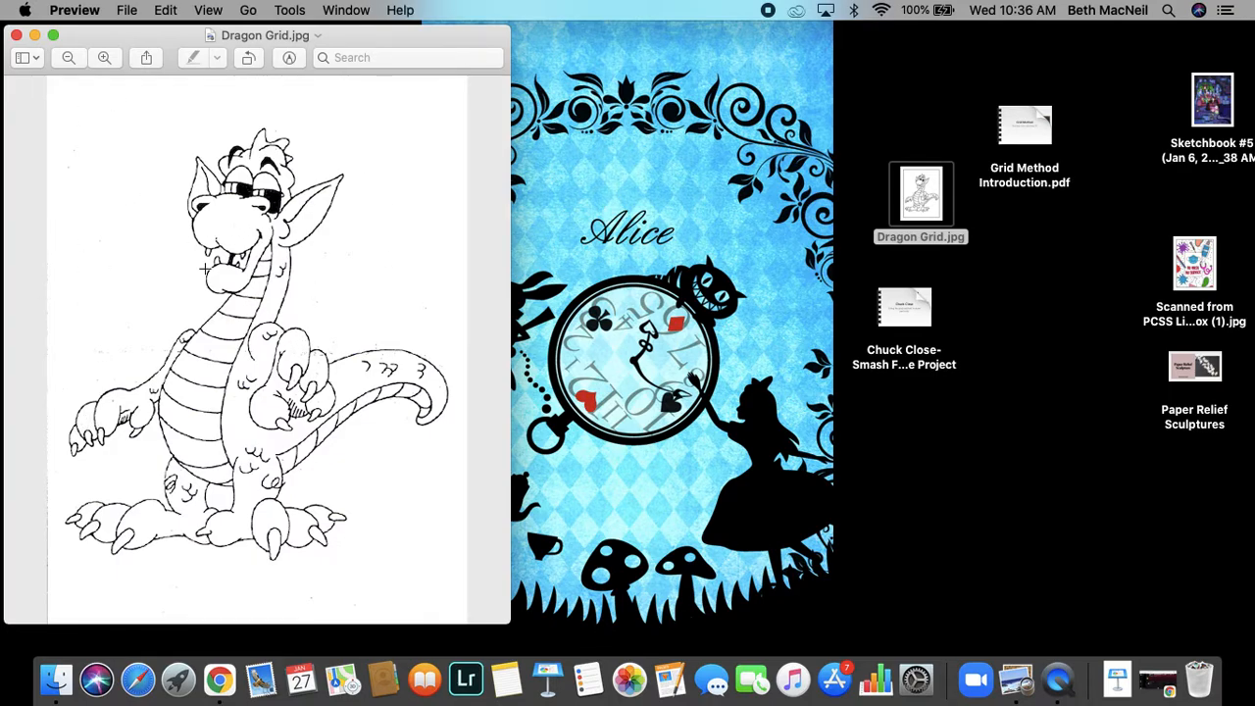
mouse_move(168, 202)
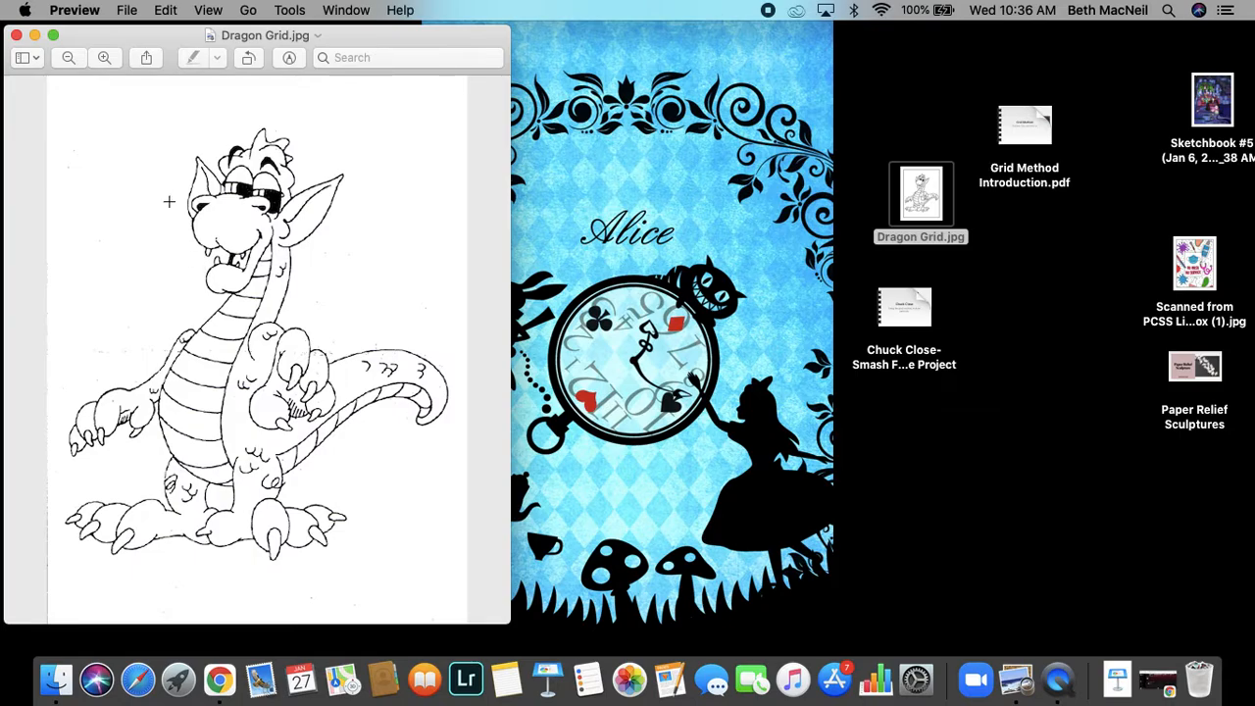
mouse_move(129, 189)
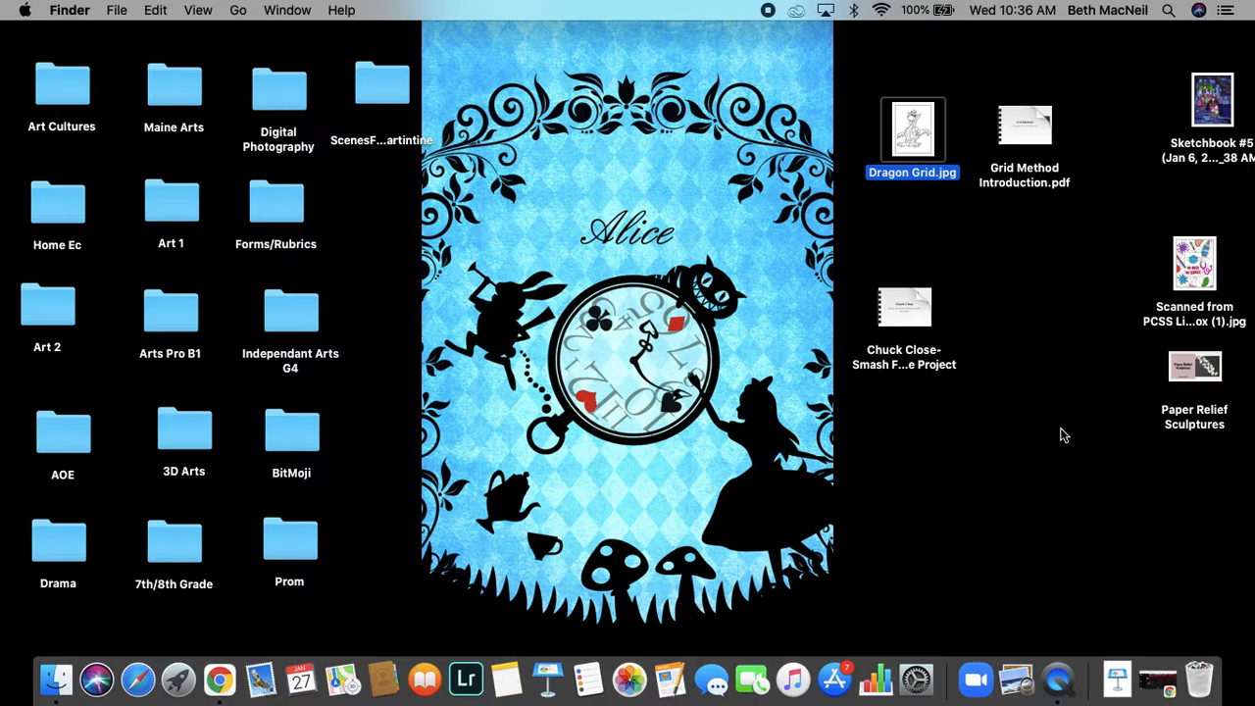
mouse_move(988, 392)
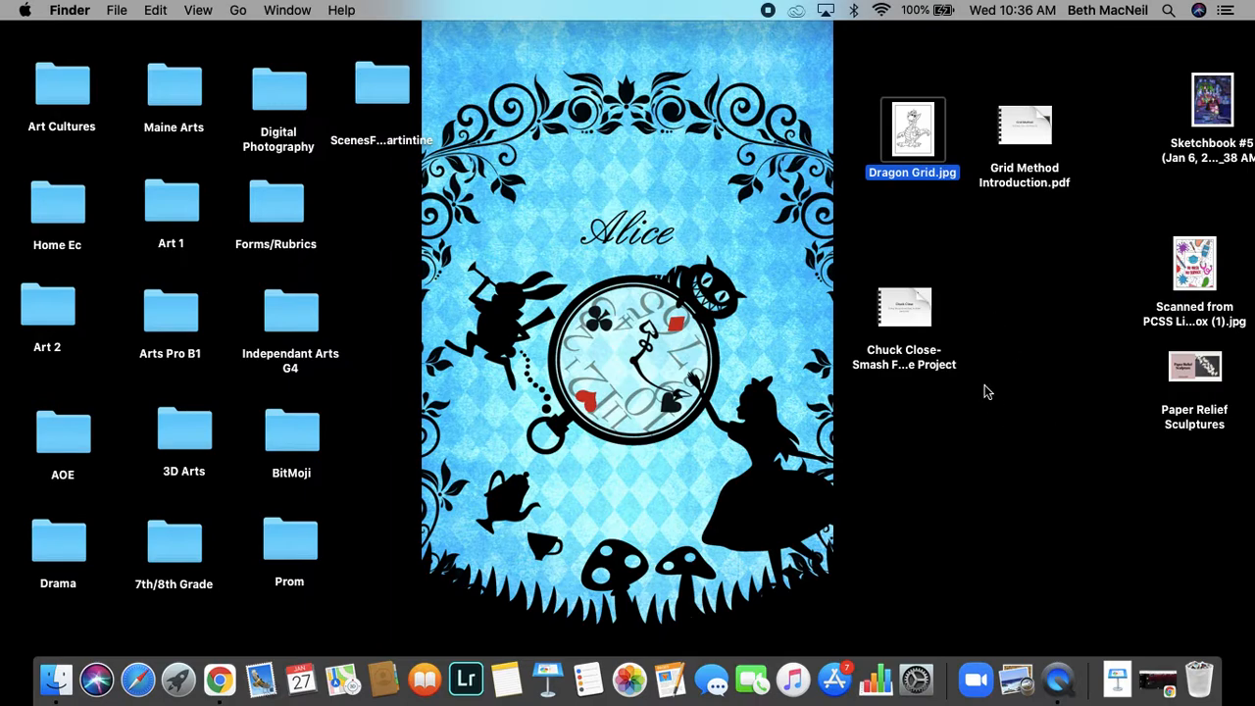
mouse_move(902, 309)
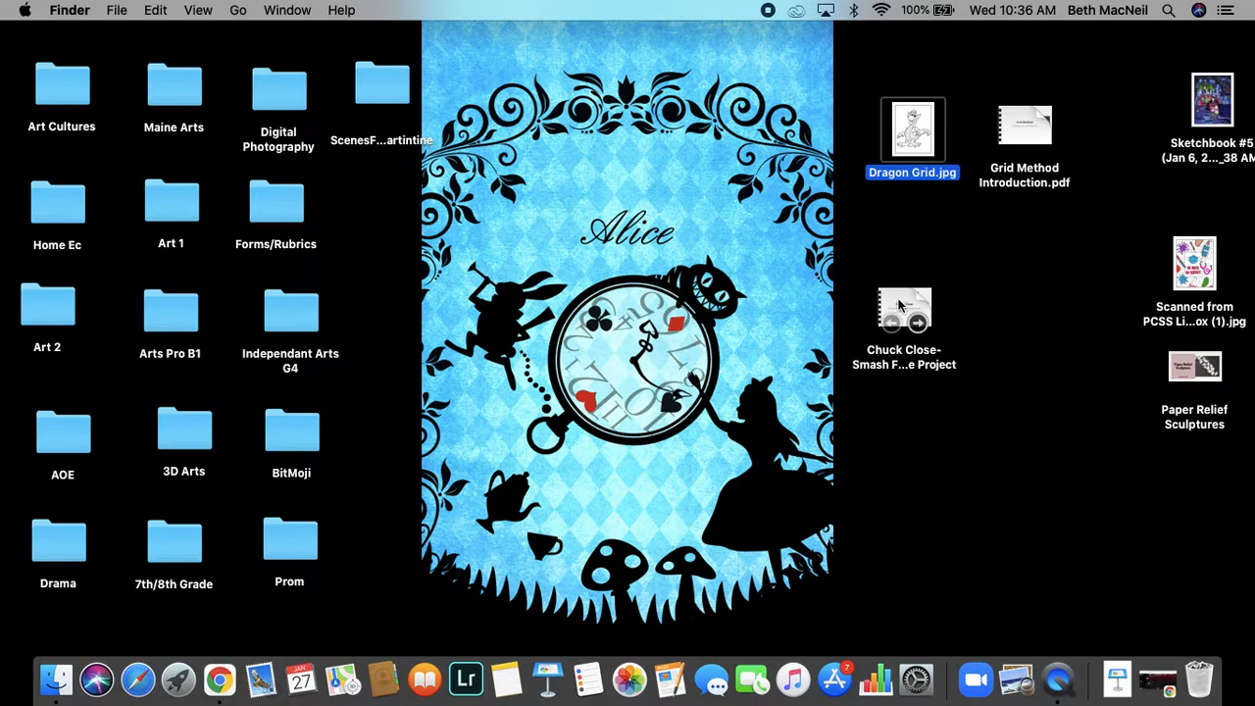
Step: Open Chuck Close-Smash Face Project.pdf and page through its early slides
double_click(903, 308)
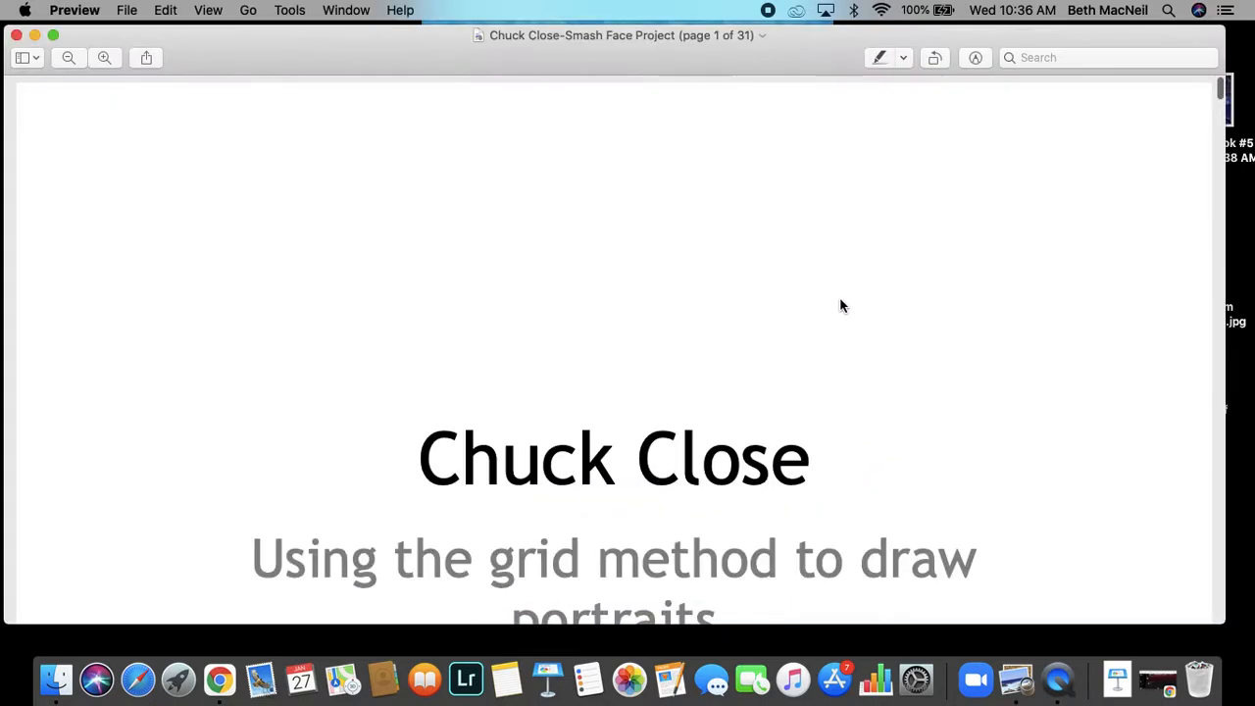
scroll("down", 3)
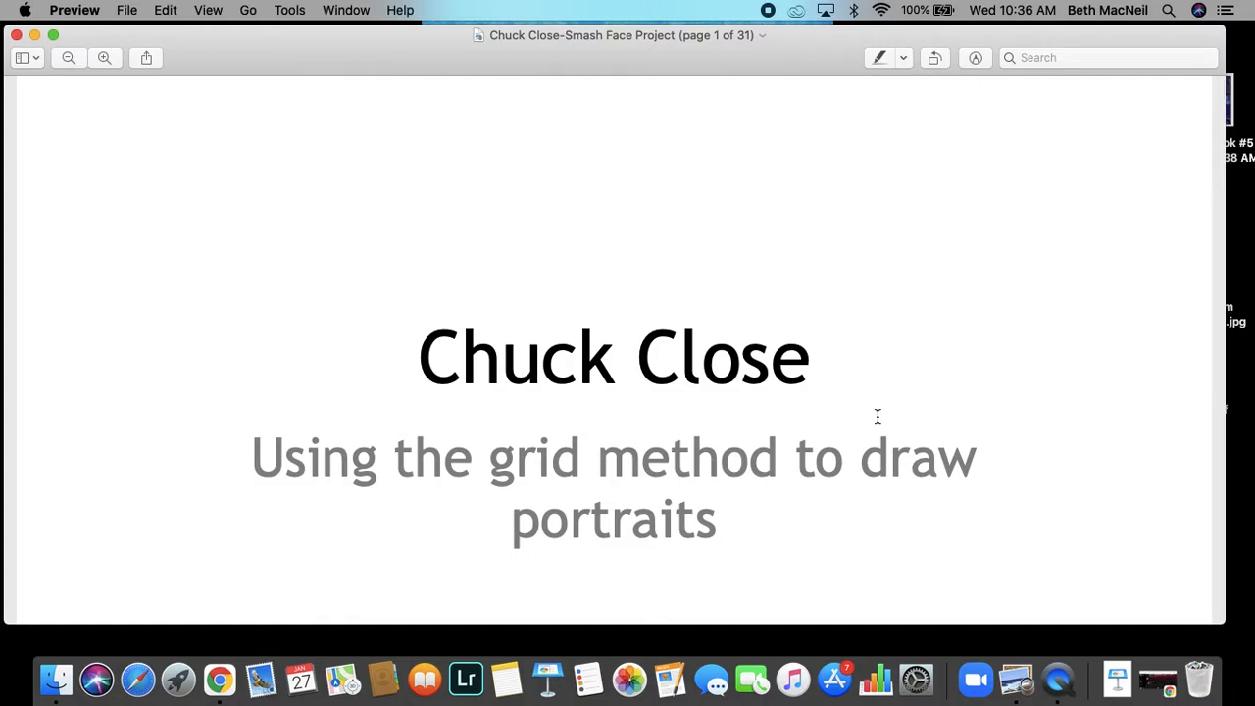
scroll("down", 3)
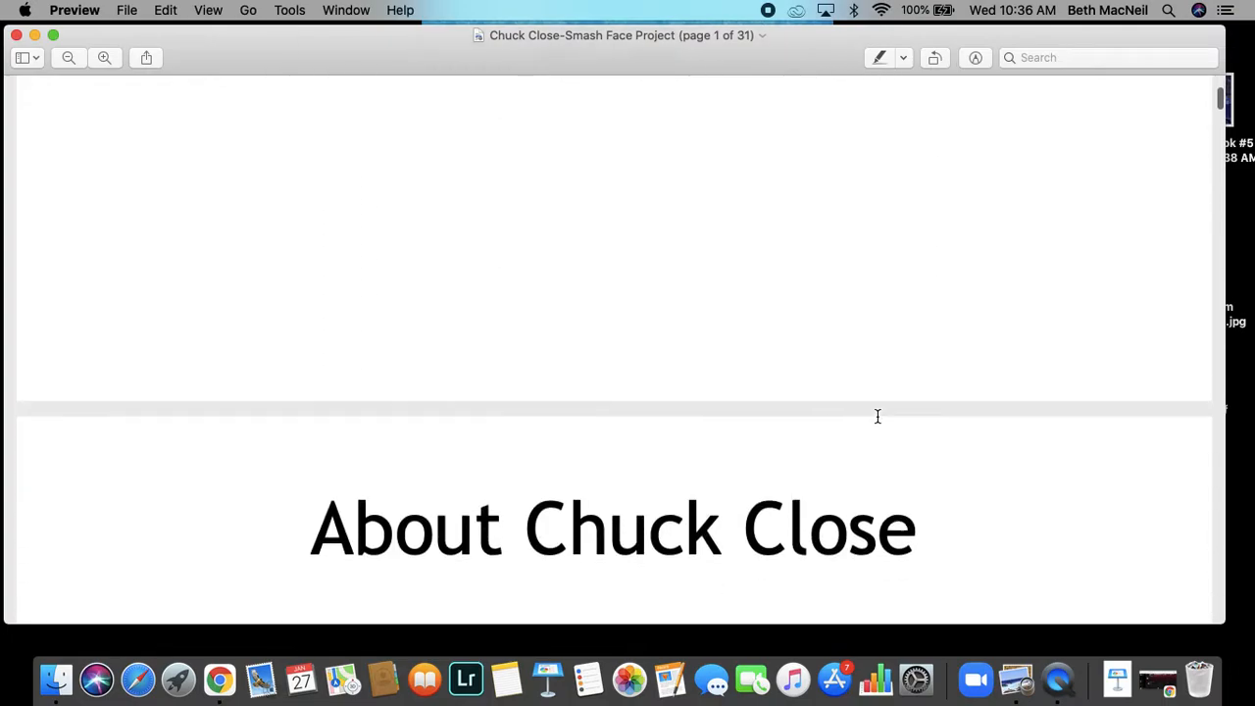
scroll("down", 3)
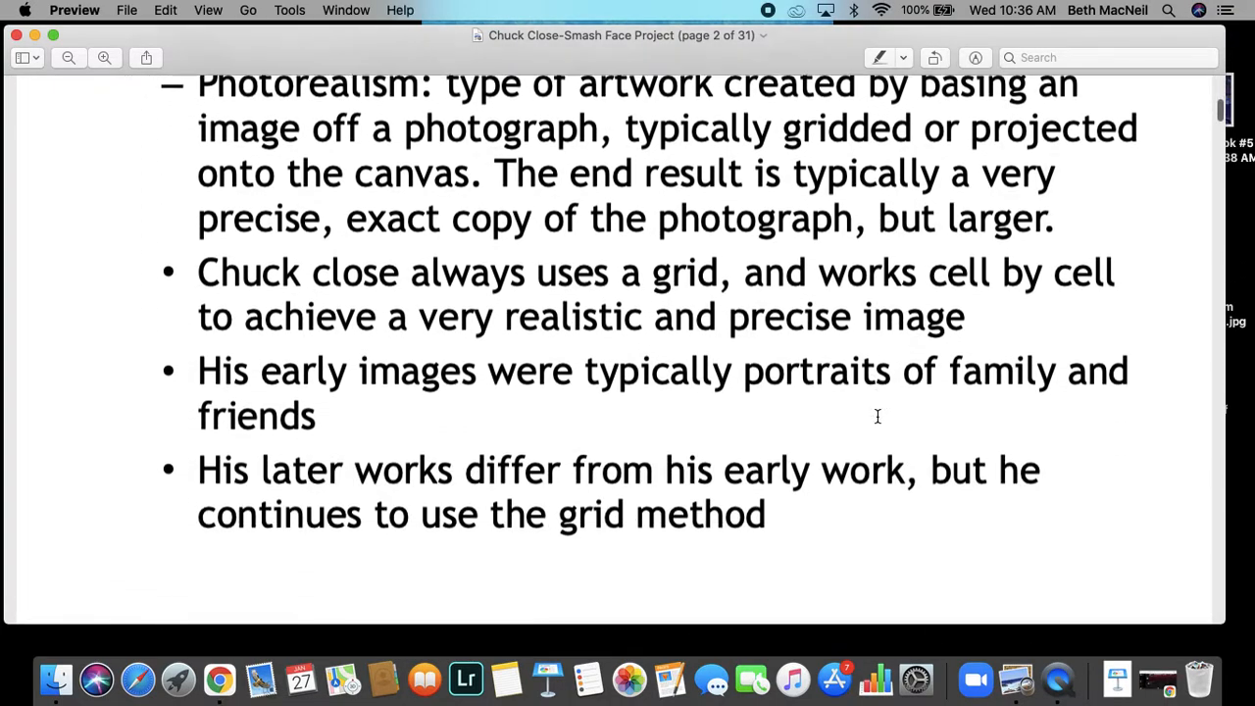
scroll("down", 3)
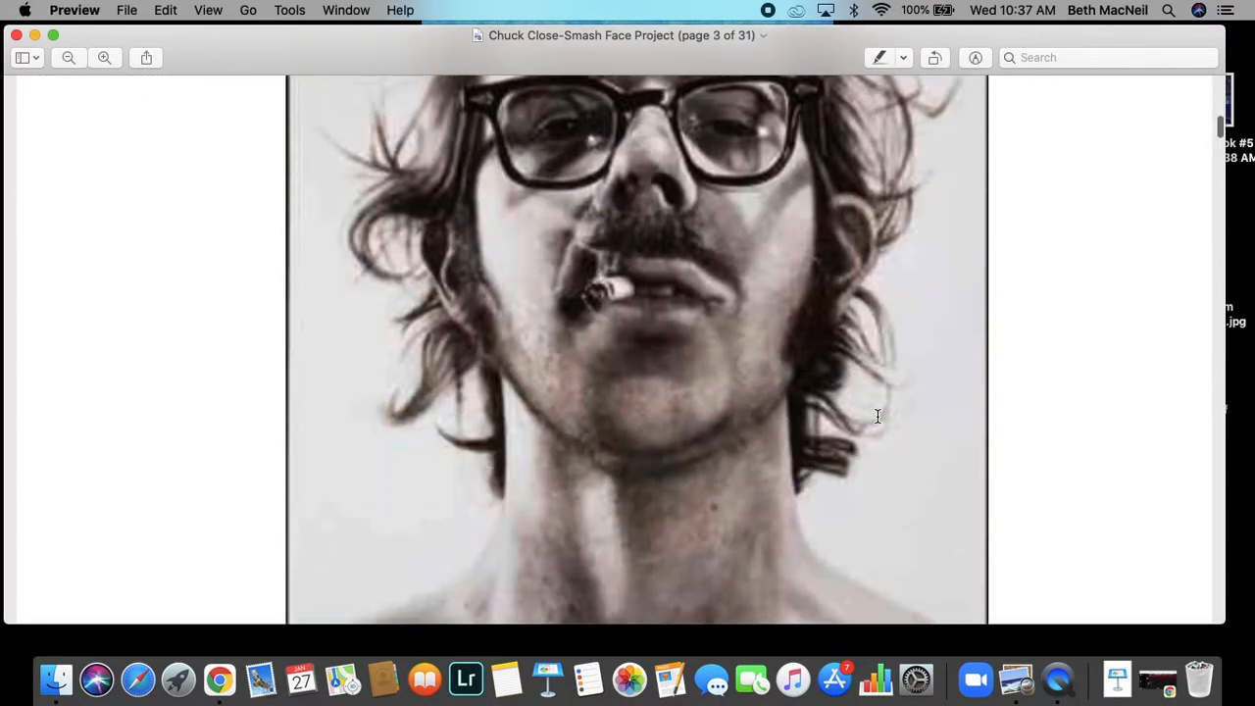
scroll("down", 3)
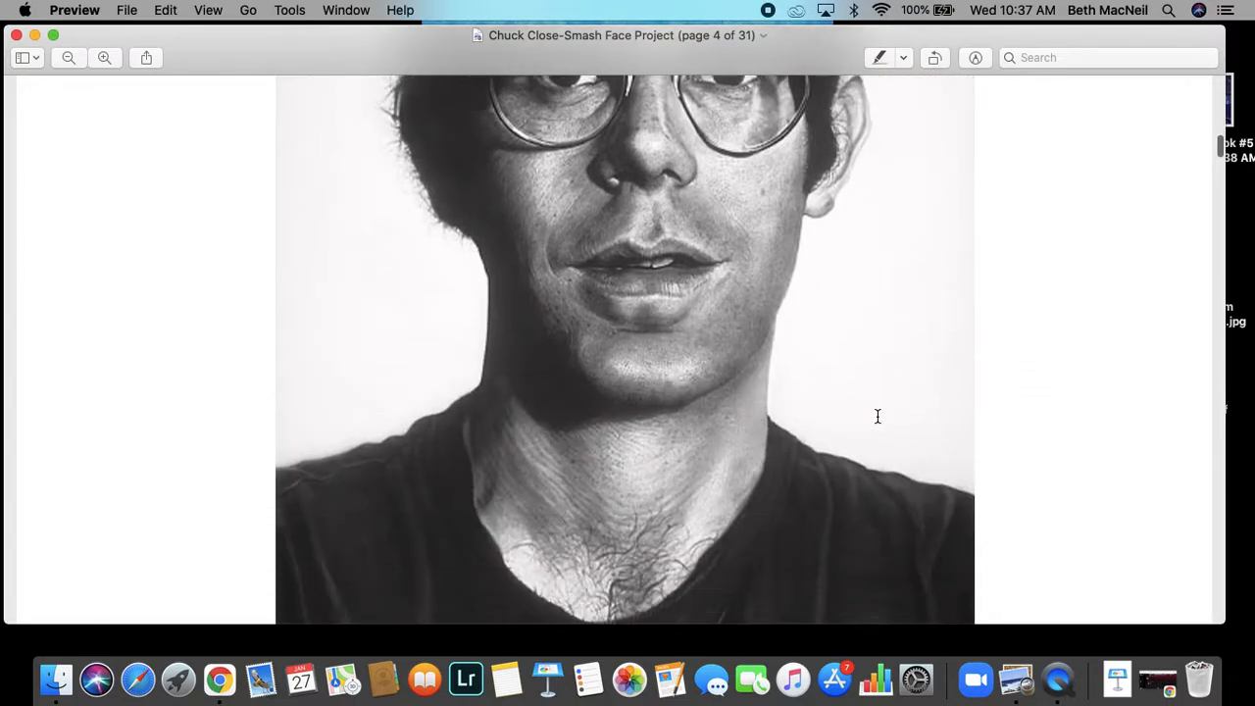
scroll("down", 3)
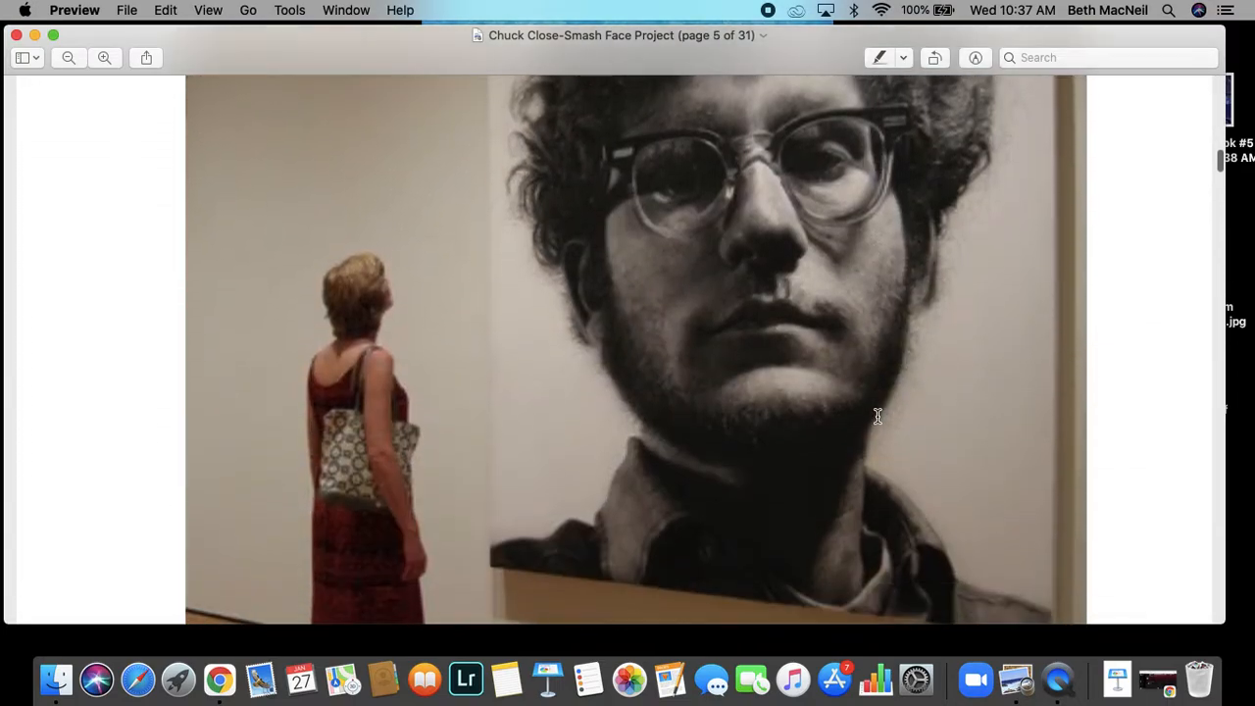
scroll("down", 3)
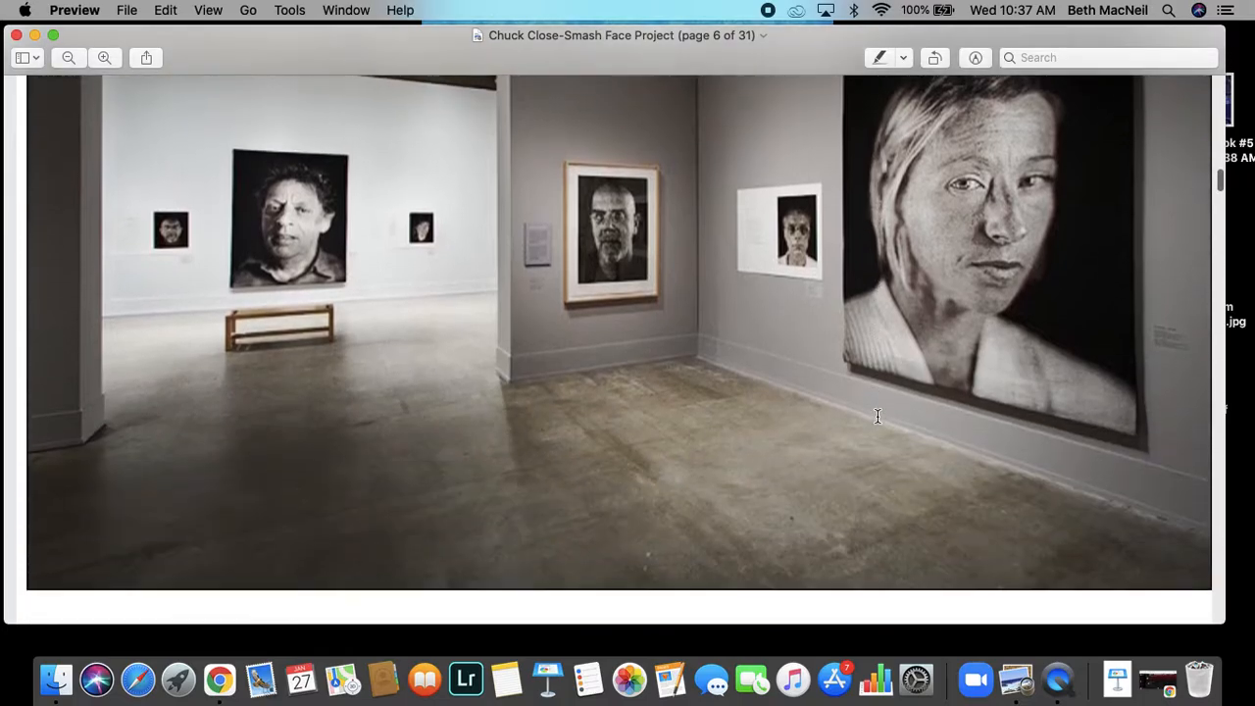
scroll("down", 3)
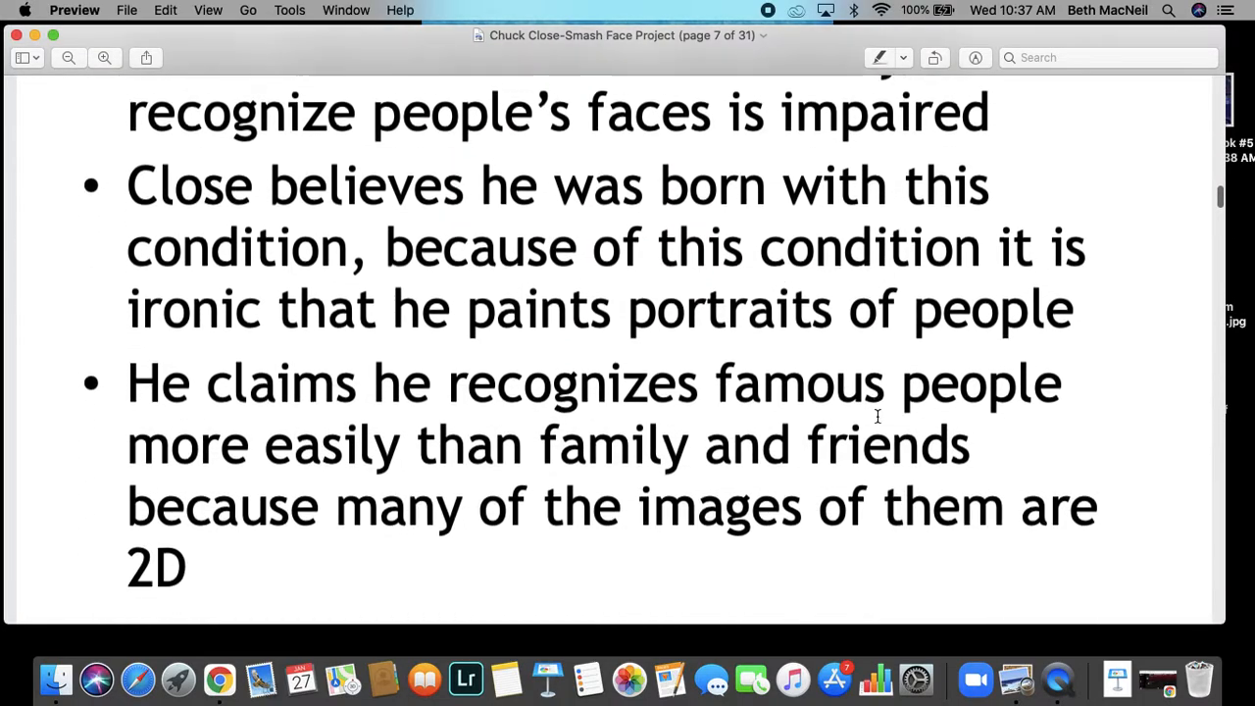
scroll("down", 3)
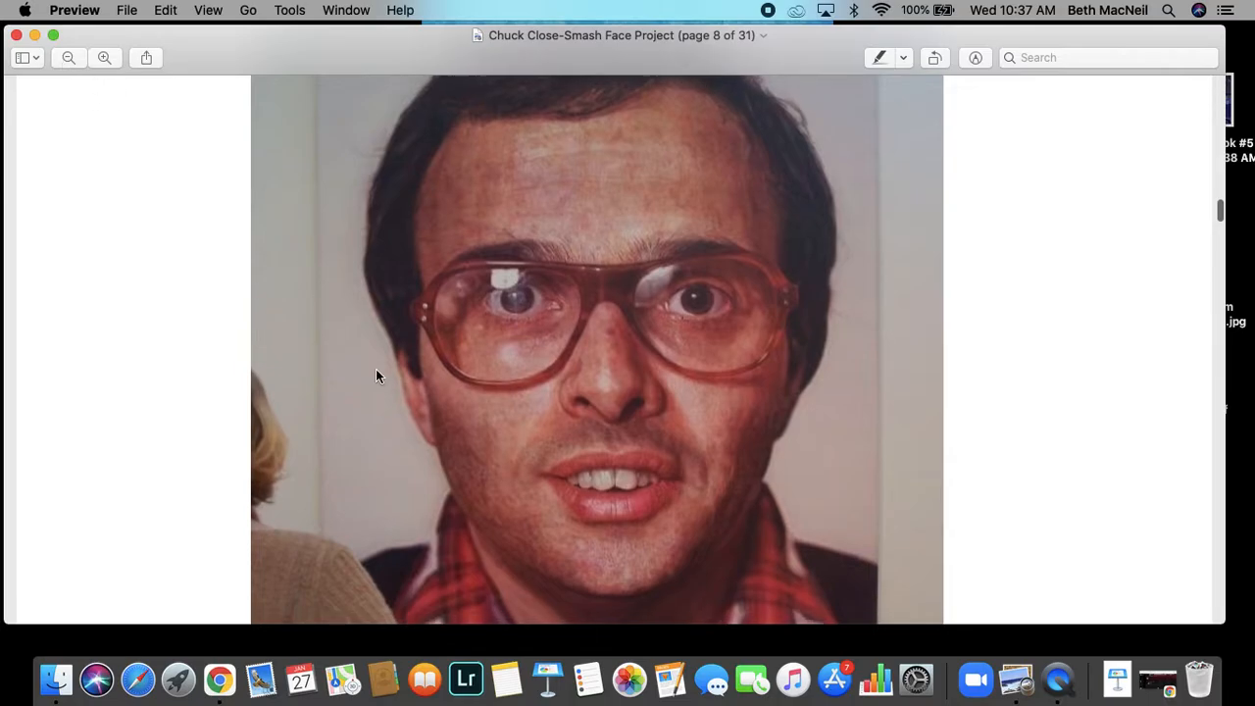
Step: Continue paging down to the Value Scale review slide on page 29
scroll("down", 3)
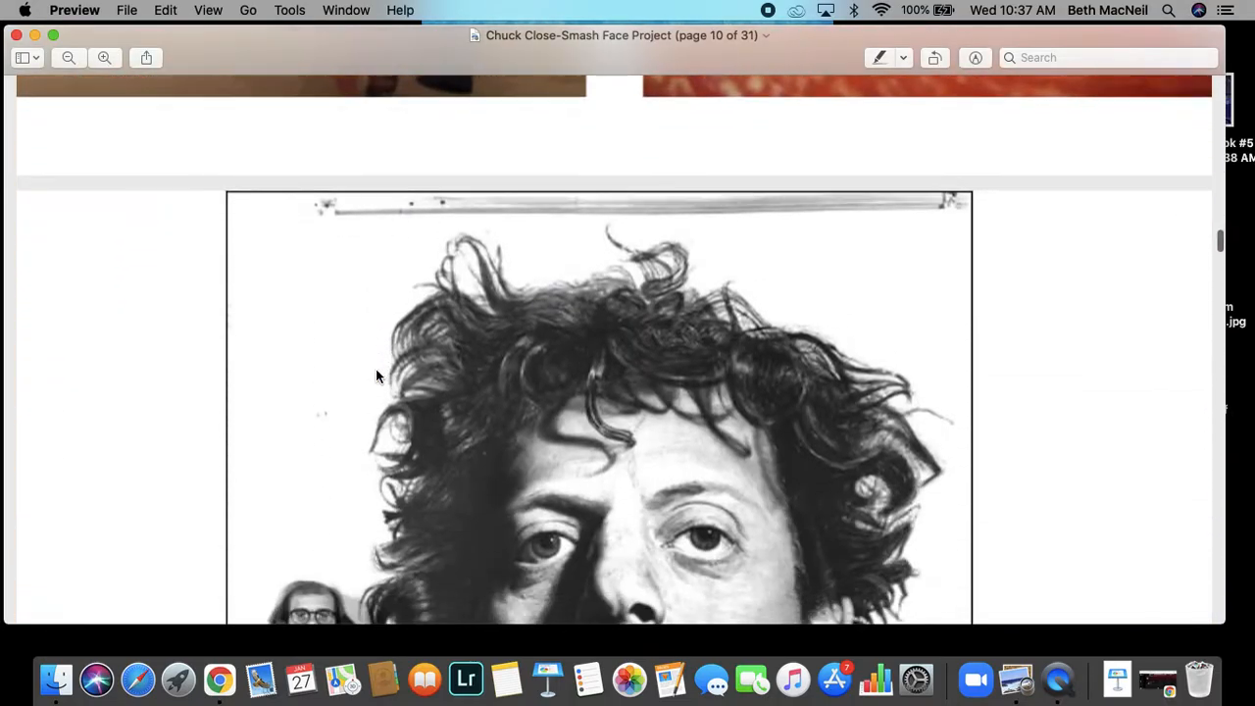
scroll("down", 3)
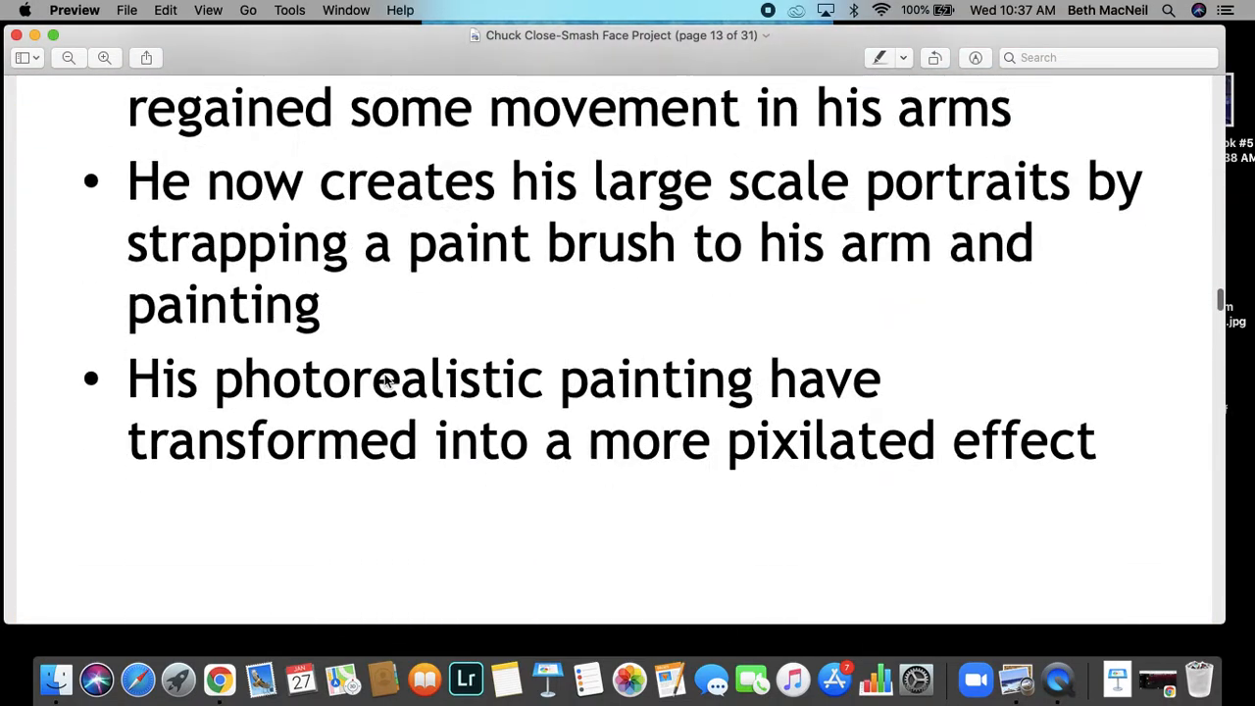
scroll("down", 3)
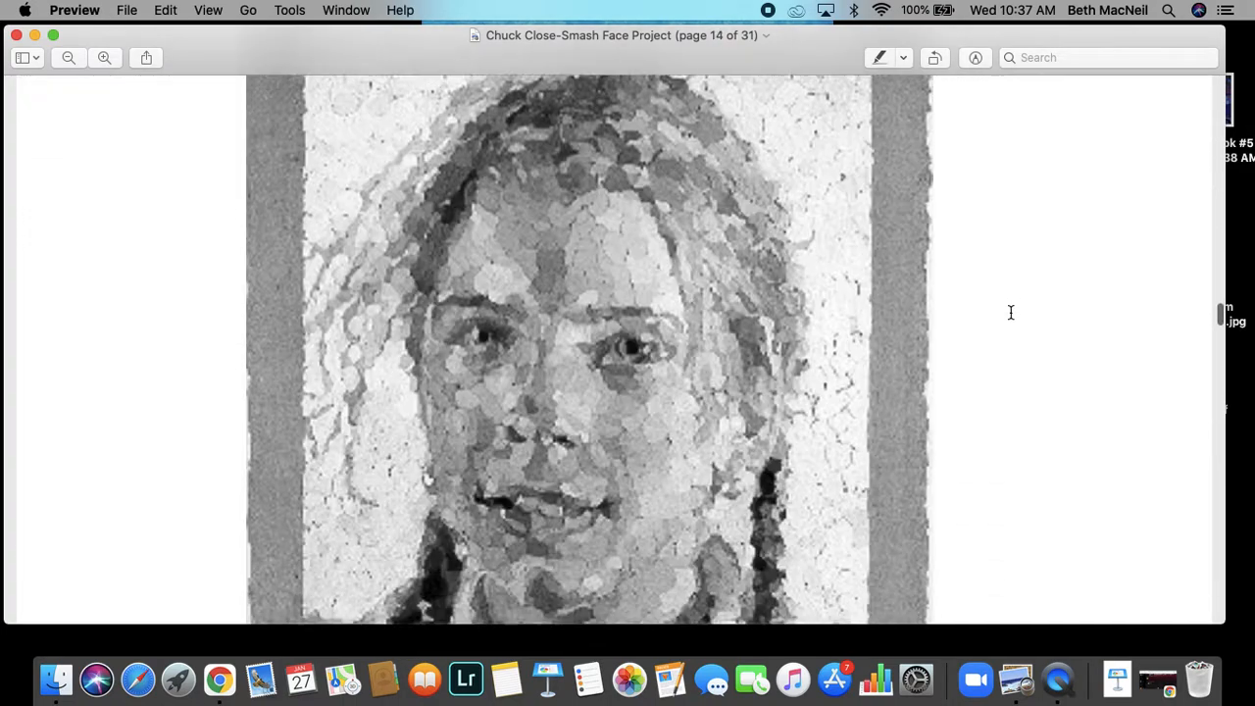
scroll("down", 3)
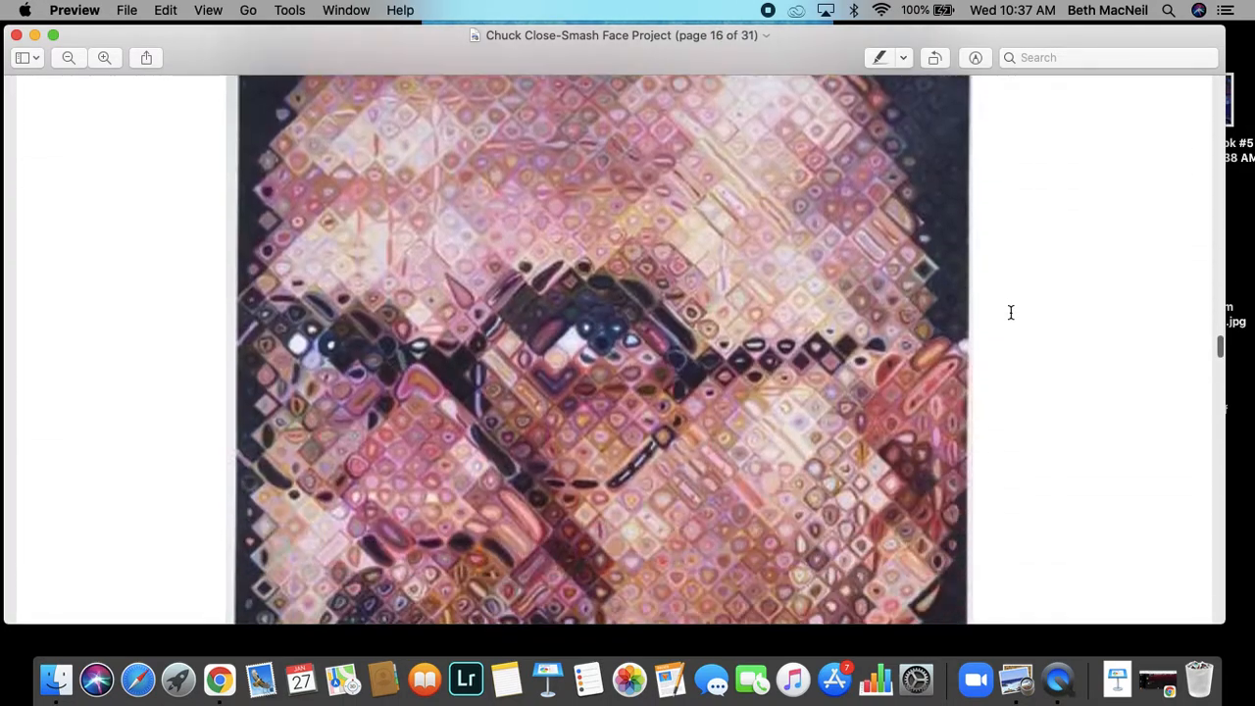
scroll("down", 3)
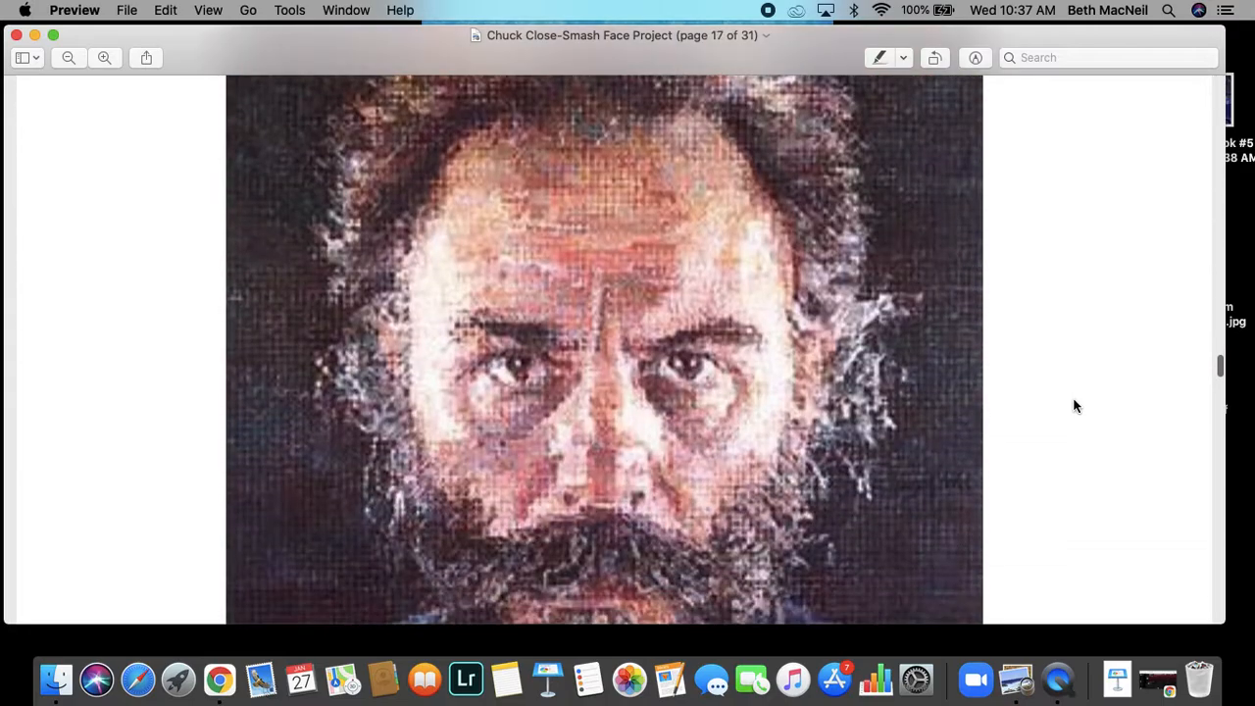
scroll("down", 3)
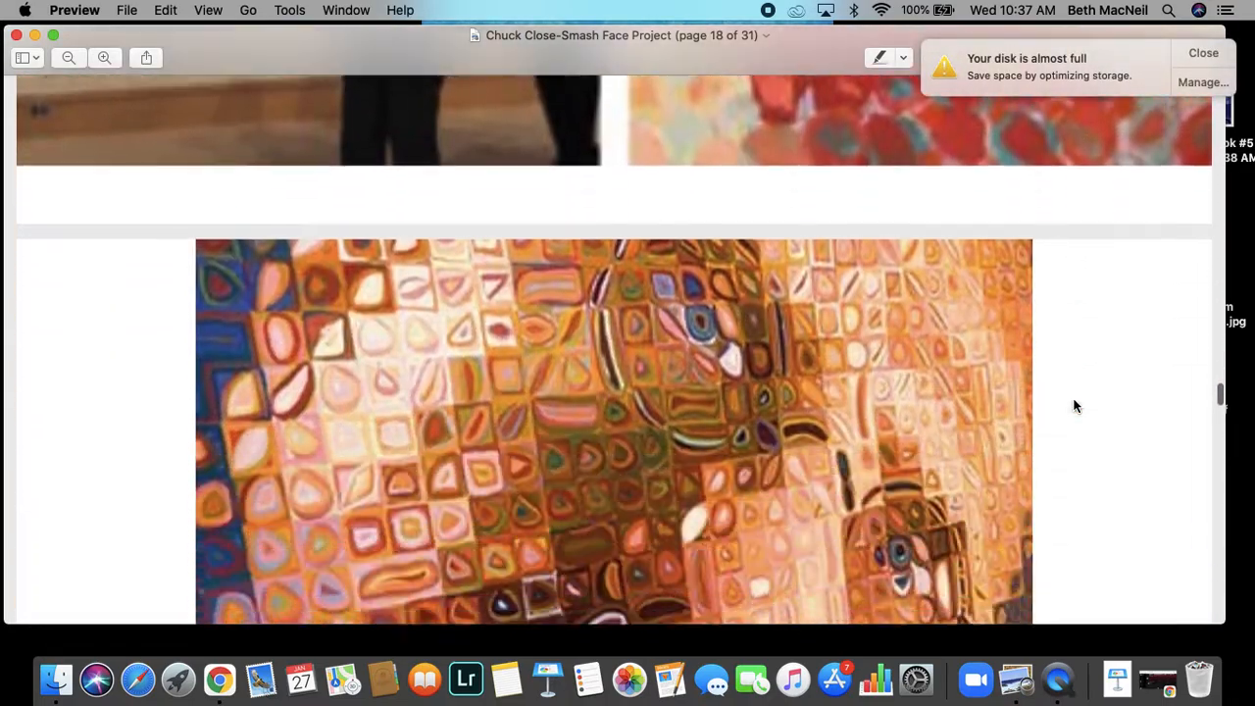
scroll("down", 3)
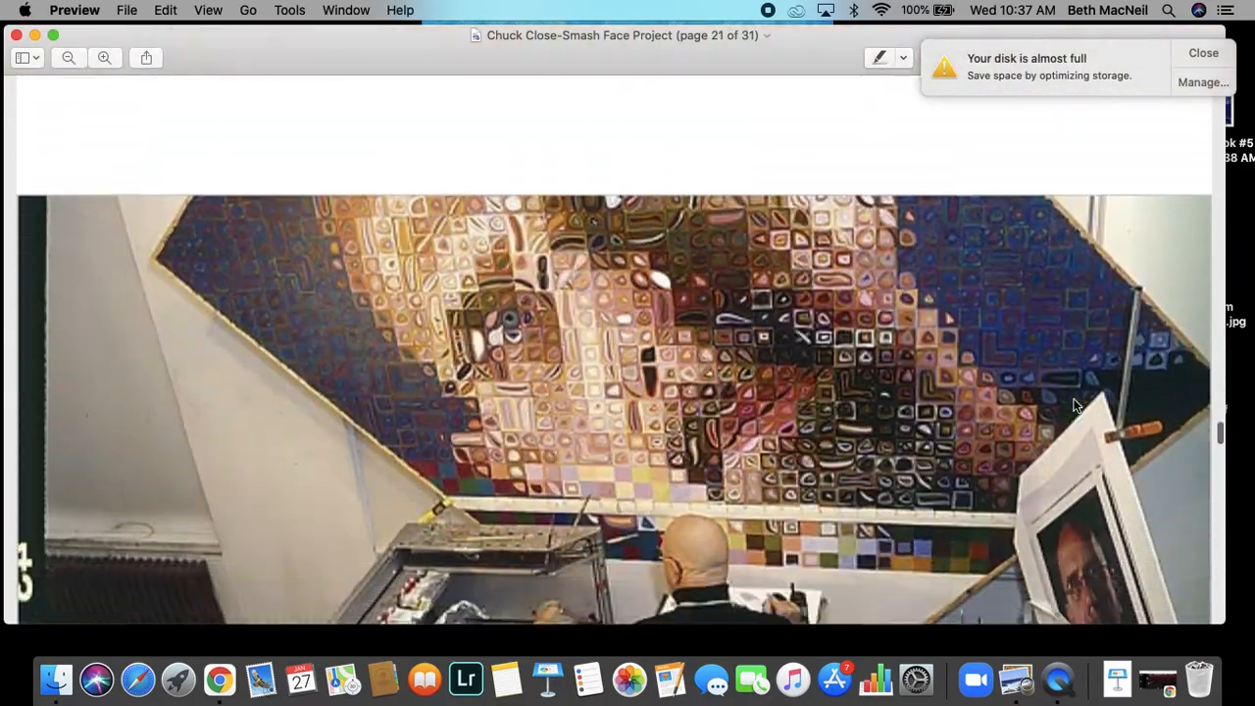
scroll("down", 3)
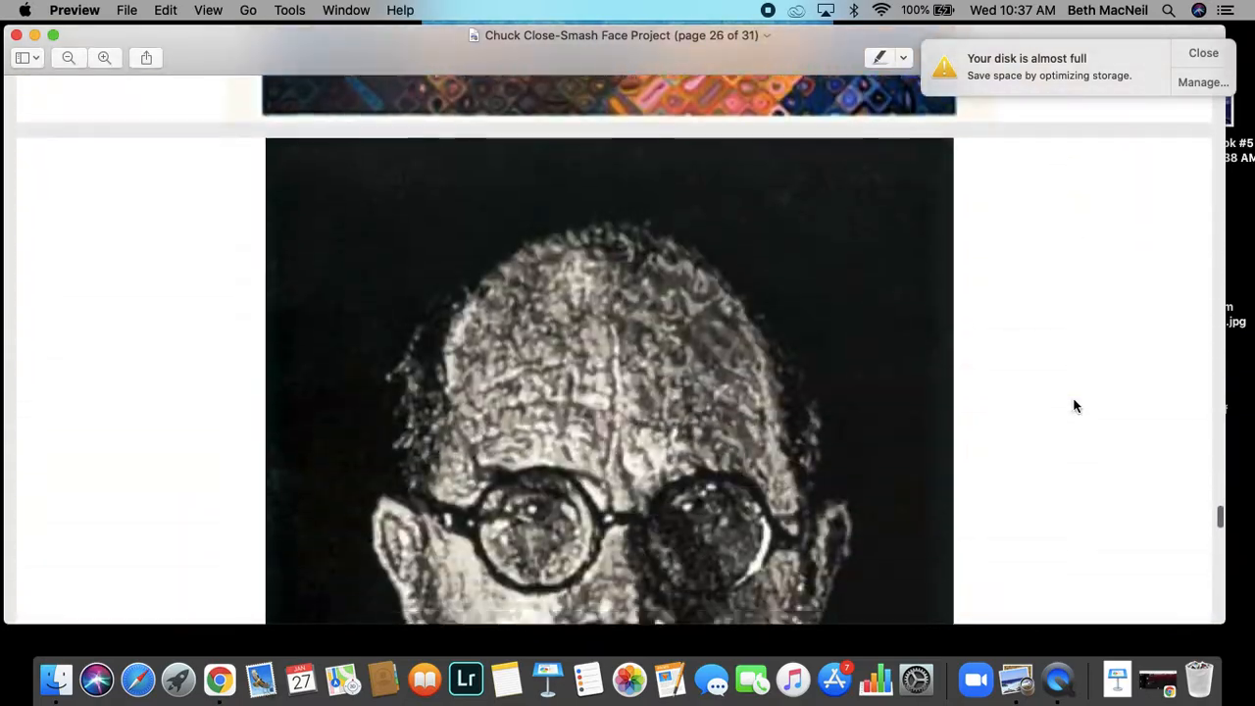
scroll("down", 3)
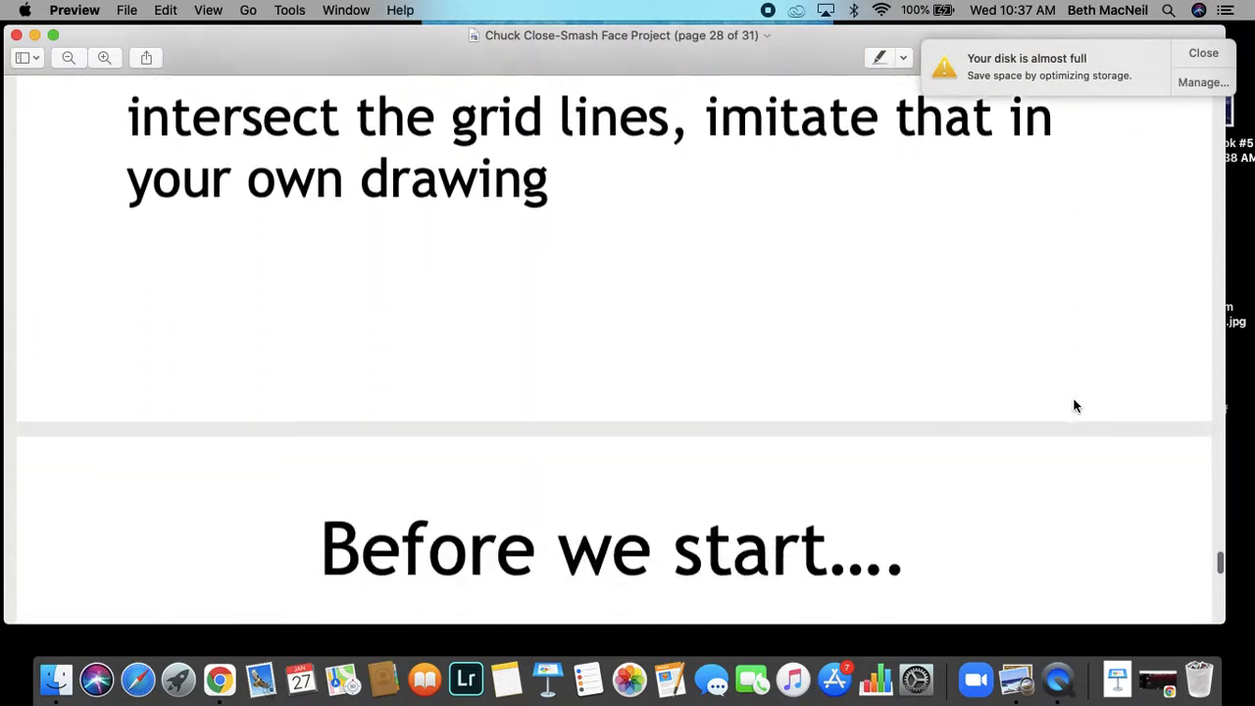
scroll("down", 3)
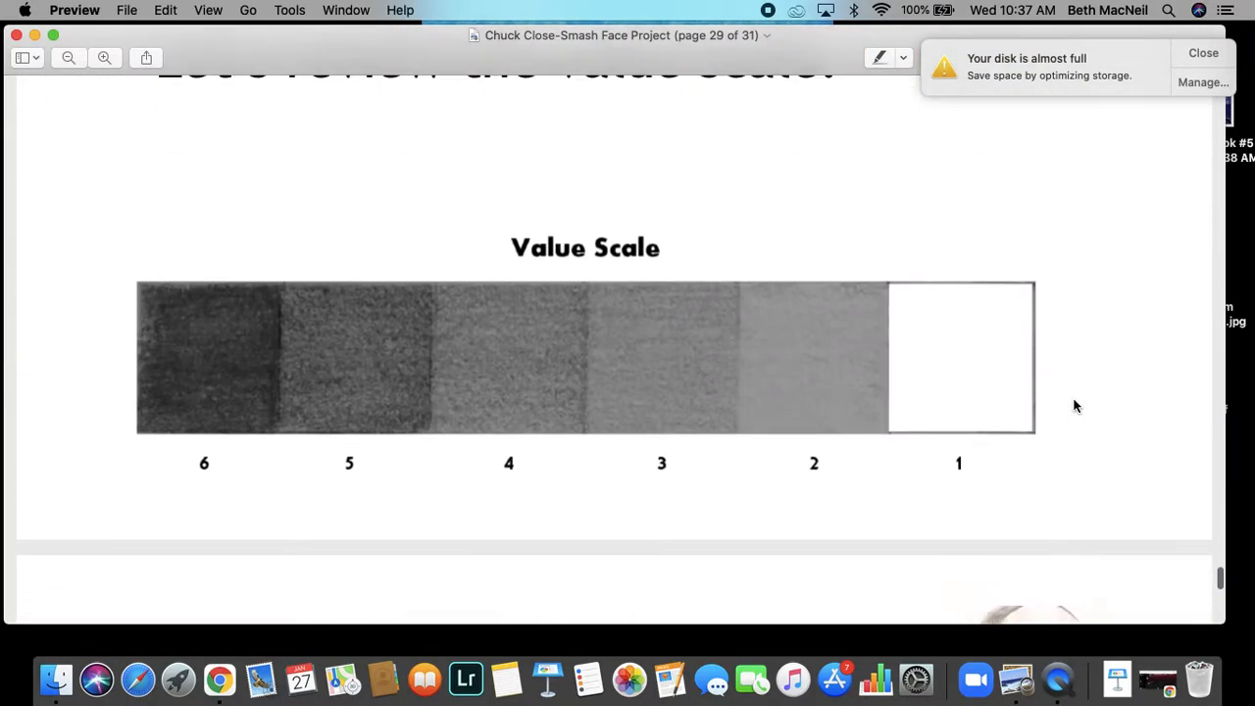
scroll("up", 3)
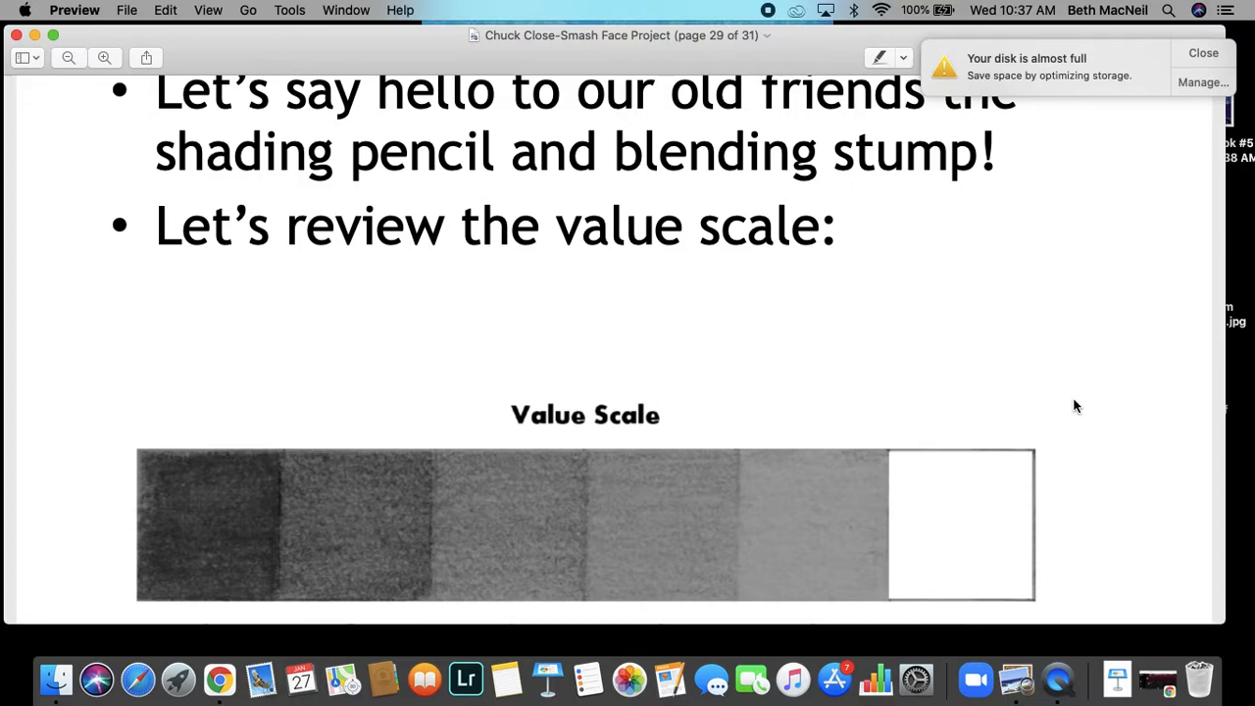
Step: Dismiss the 'Your disk is almost full' notice and reach page 30's Your Assignment slide
left_click(1202, 53)
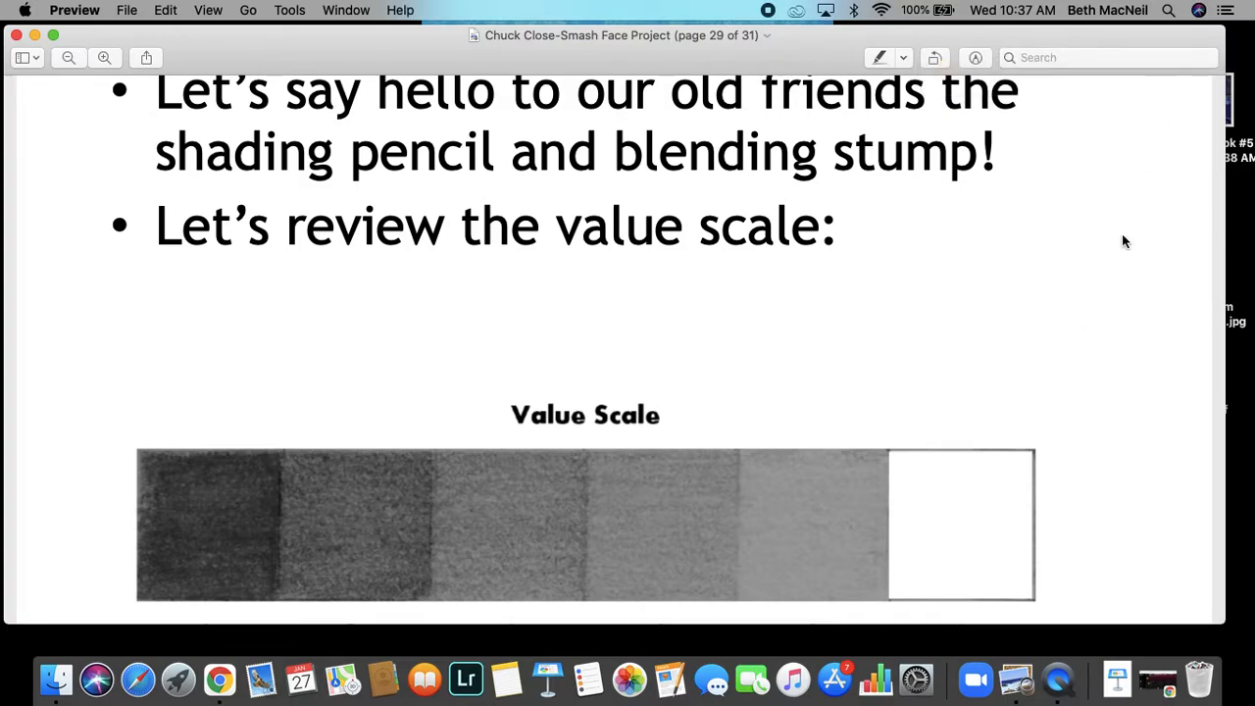
scroll("down", 3)
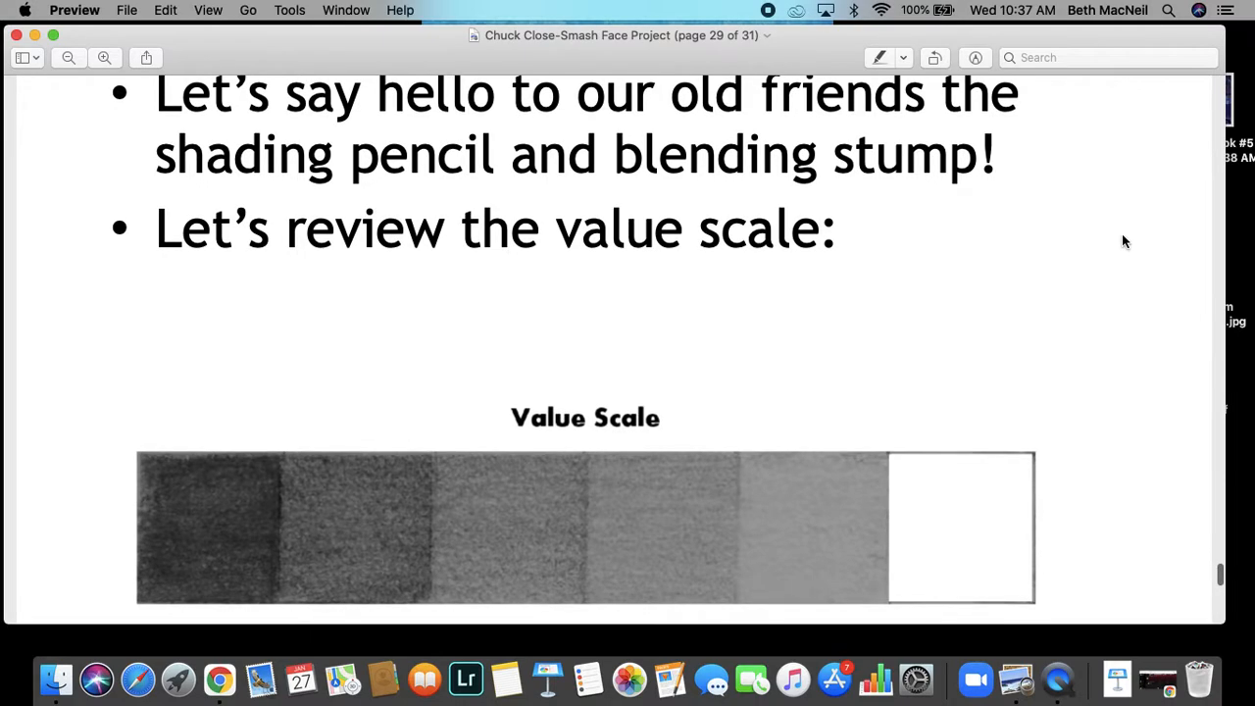
scroll("down", 3)
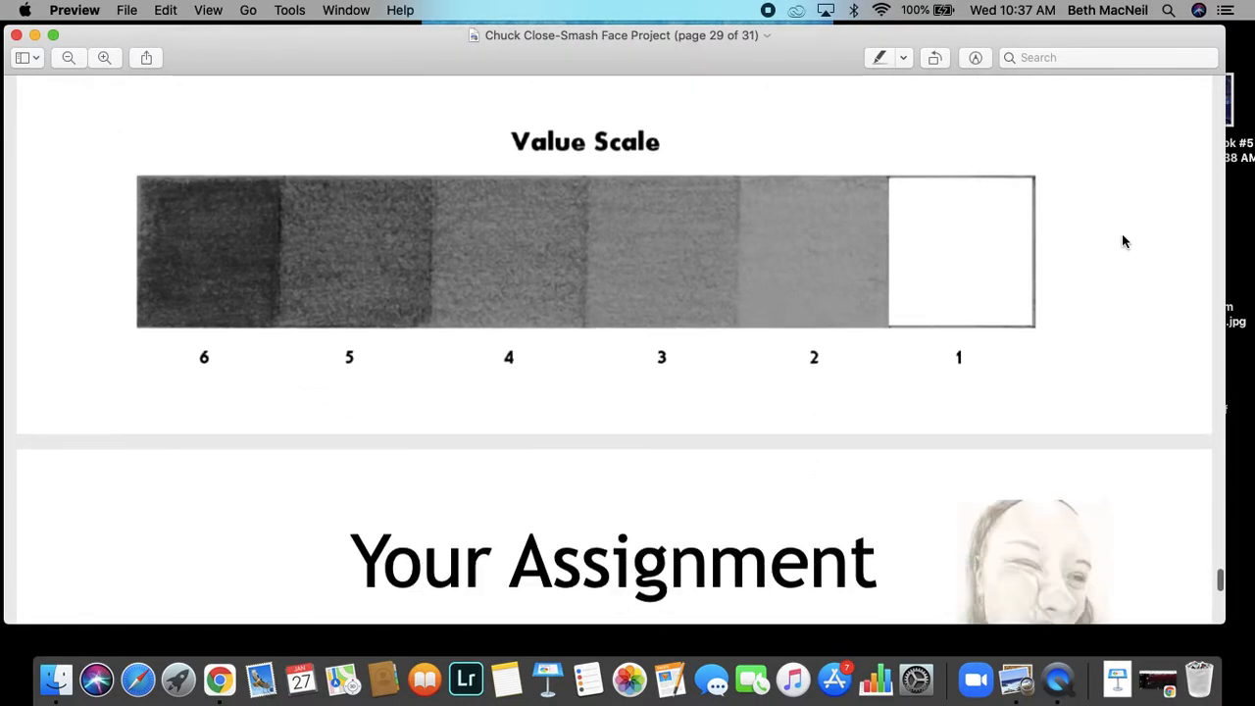
scroll("down", 3)
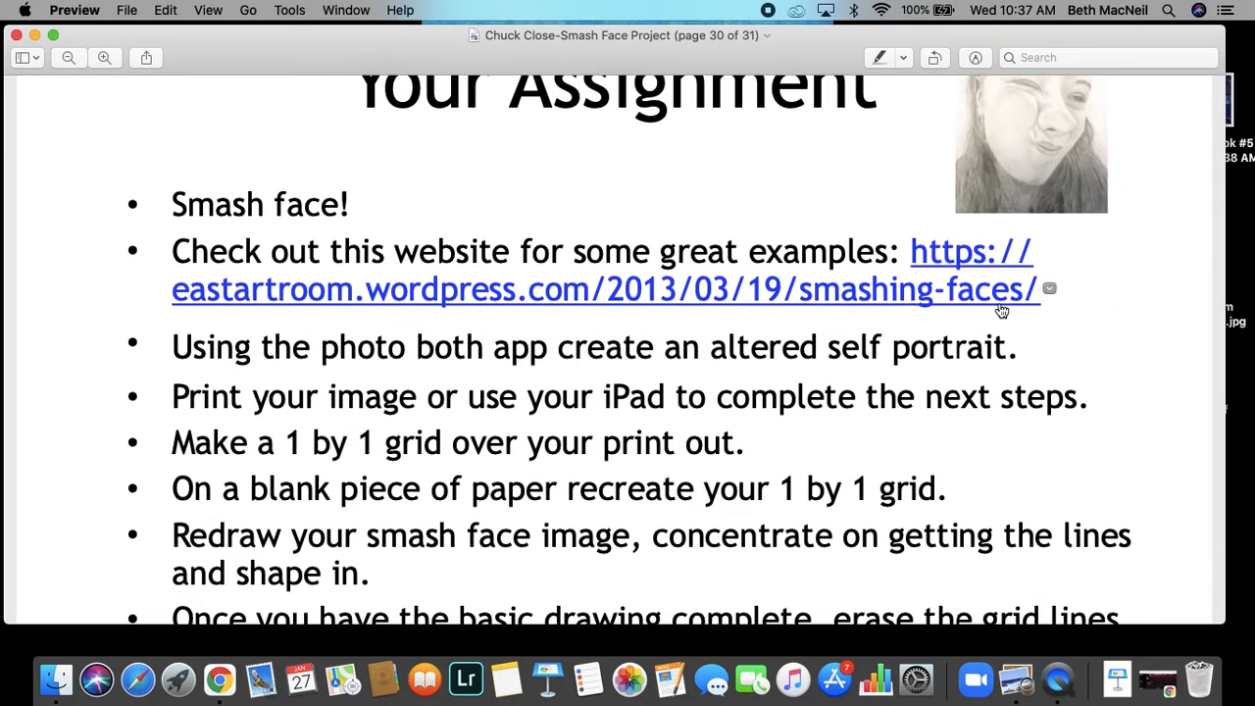
mouse_move(929, 263)
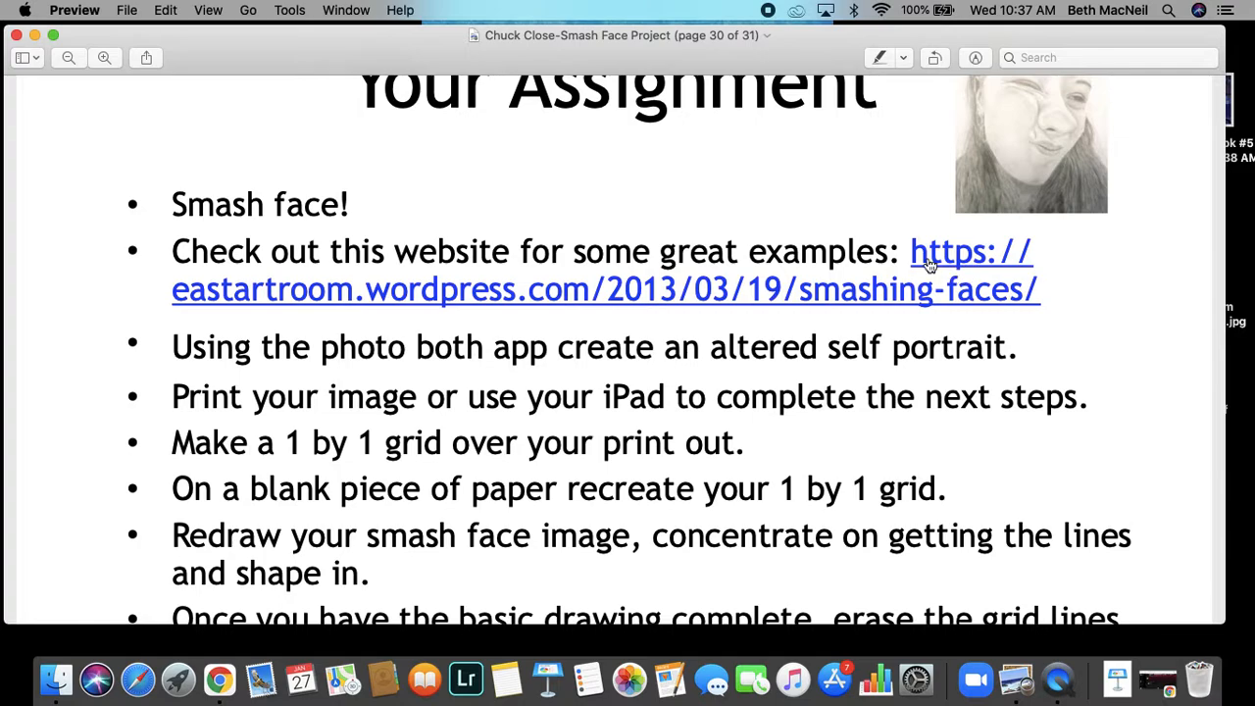
mouse_move(929, 290)
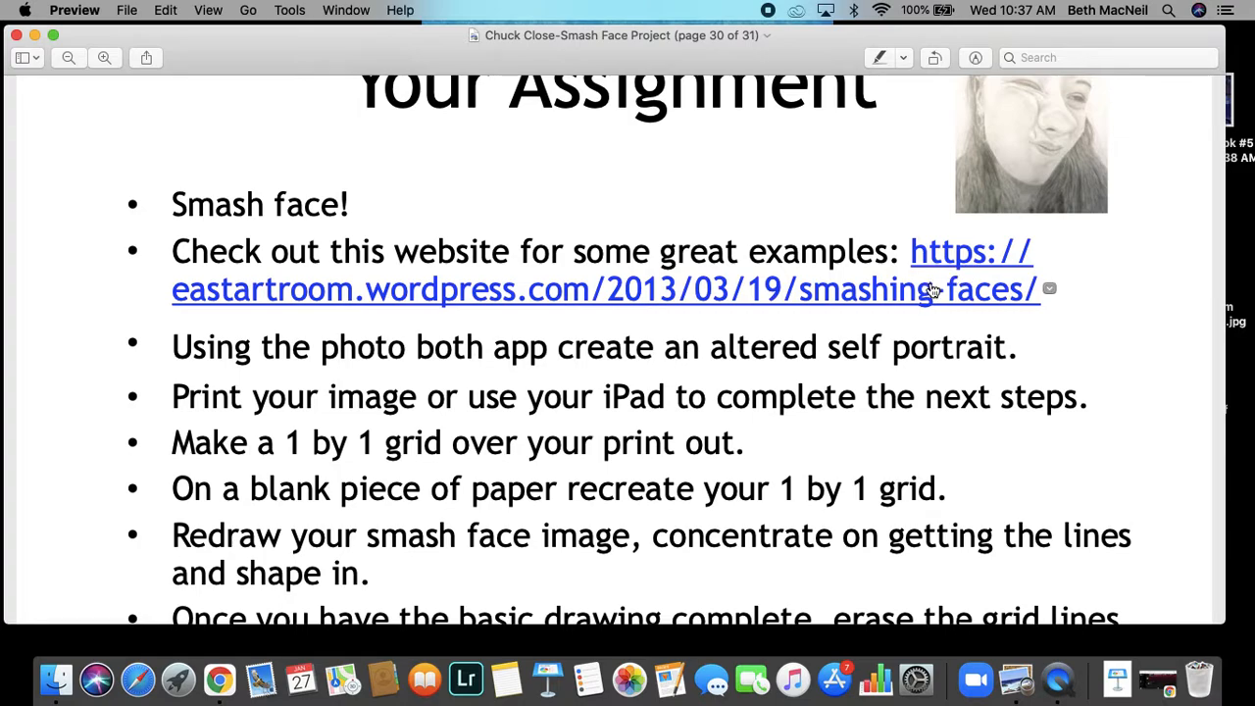
Step: Read page 30's assignment bullets down to erasing grid lines and shading realistically
scroll("down", 3)
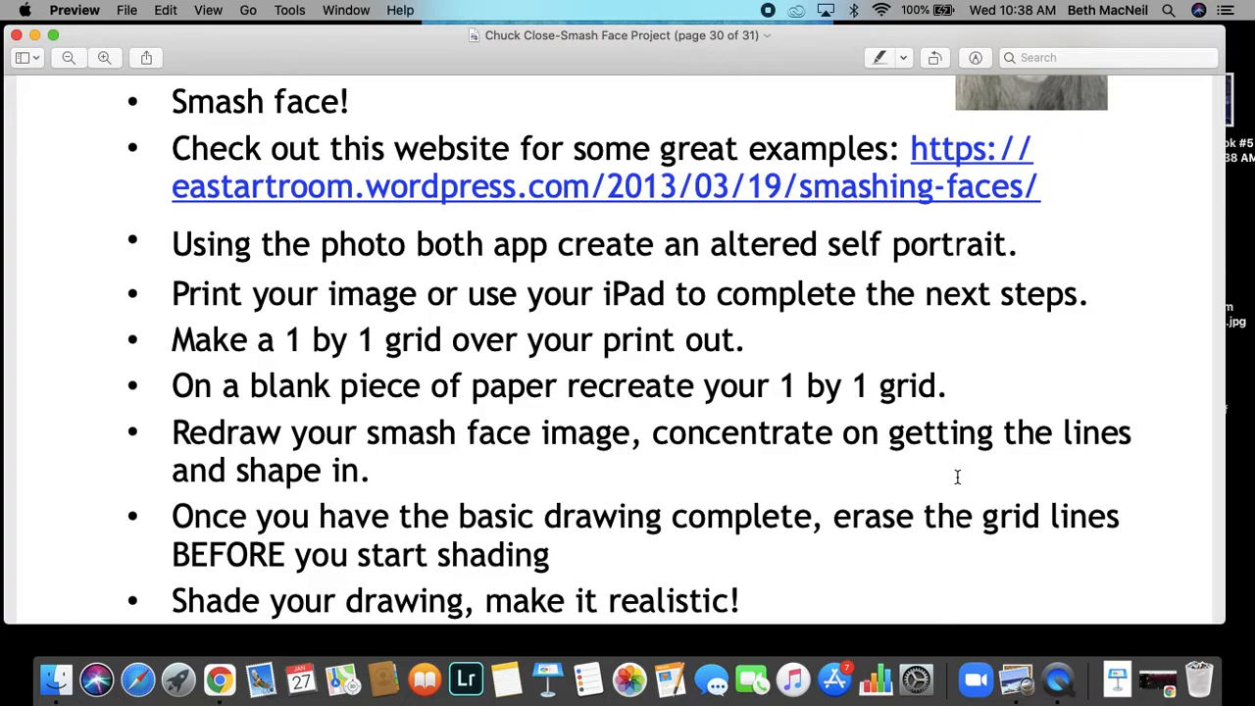
scroll("down", 3)
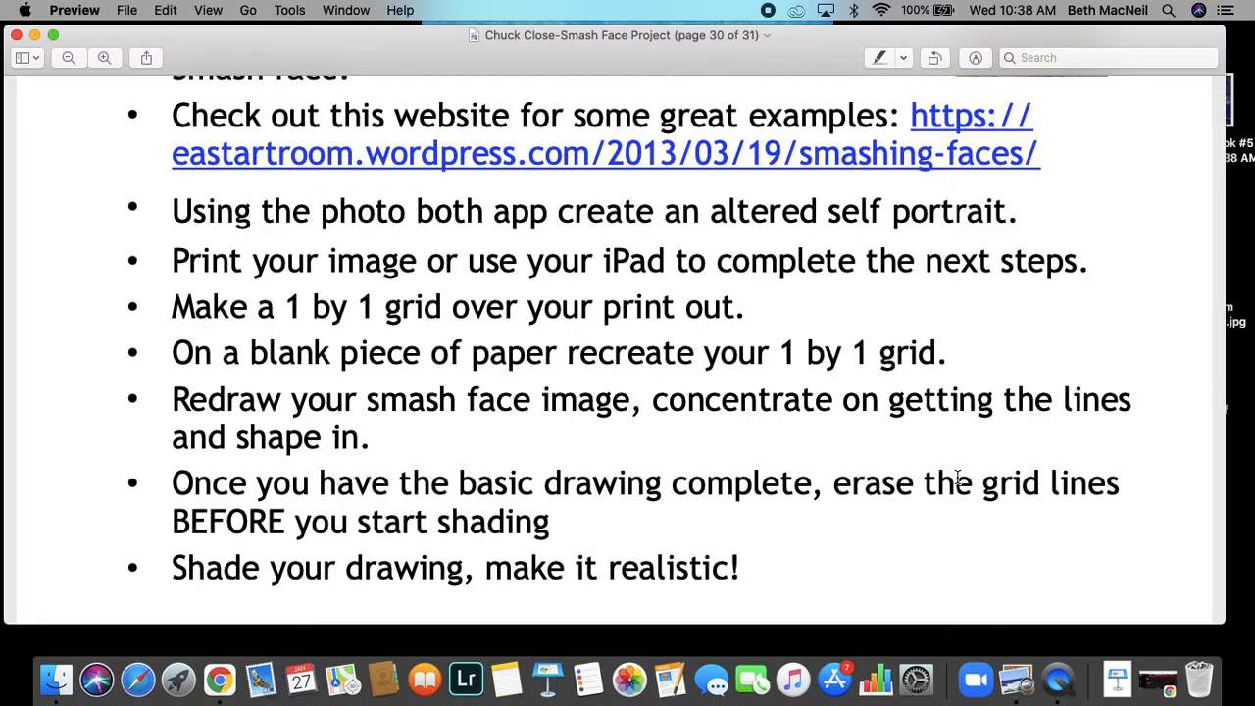
scroll("down", 3)
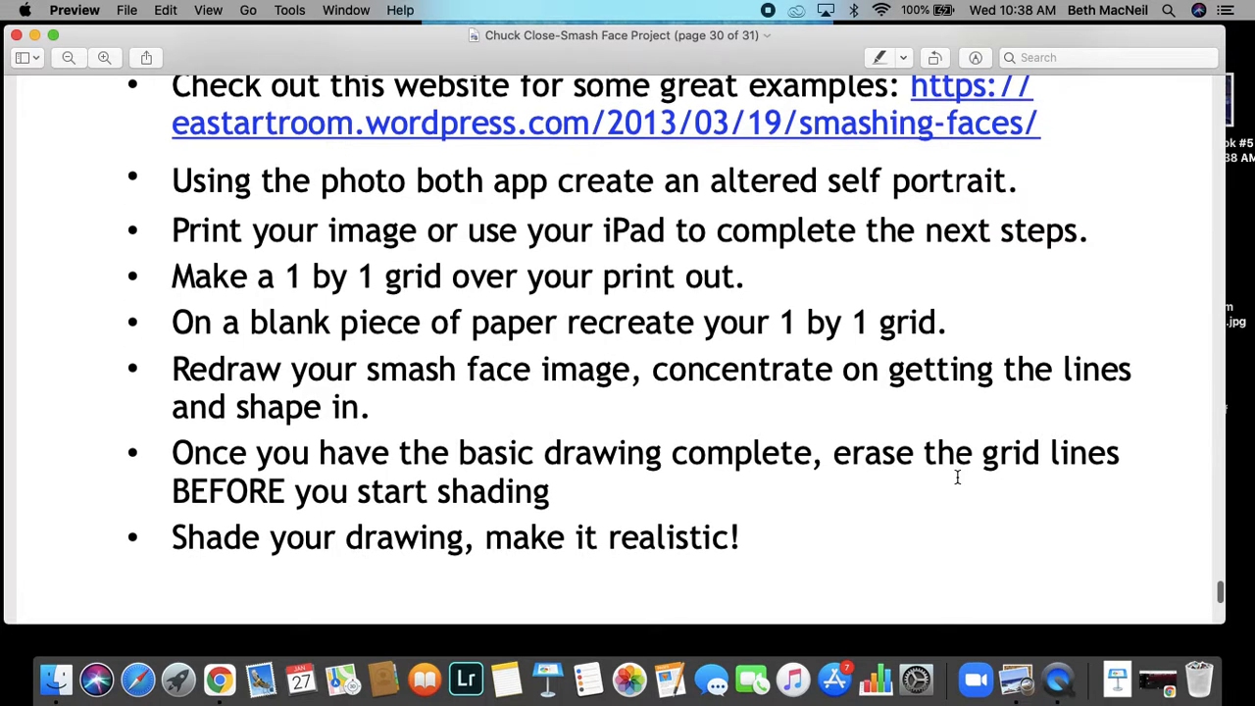
scroll("up", 3)
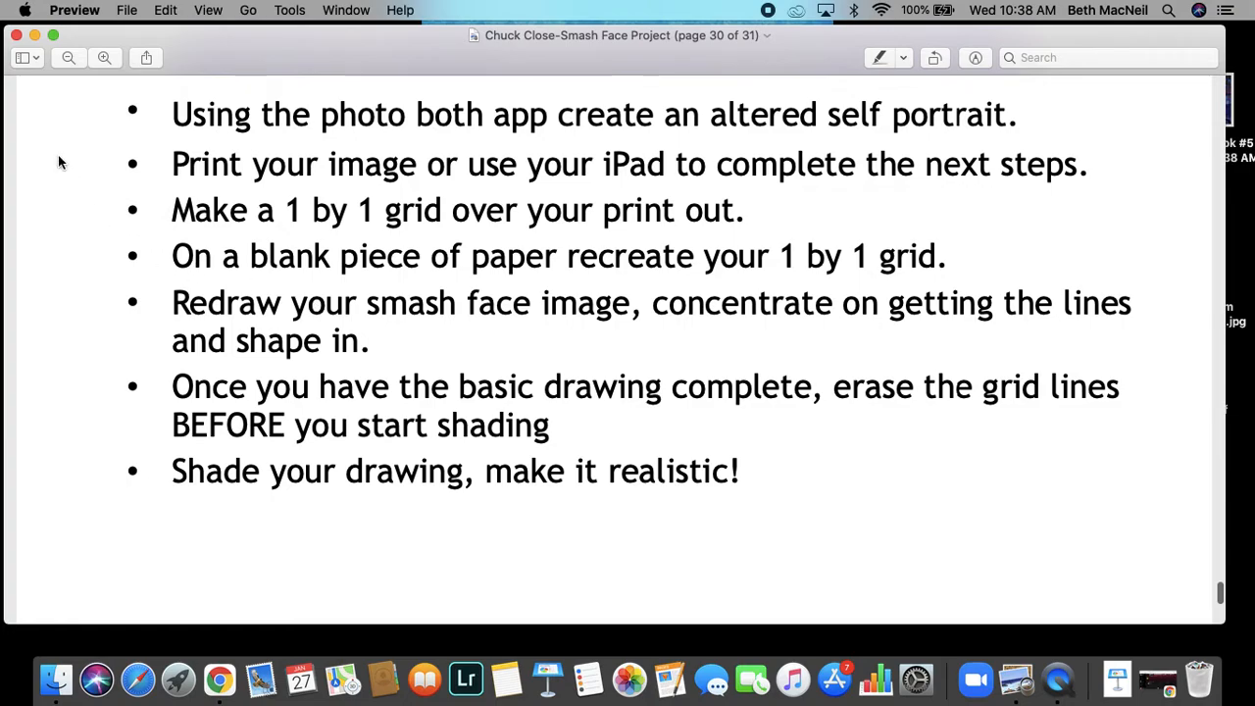
scroll("up", 3)
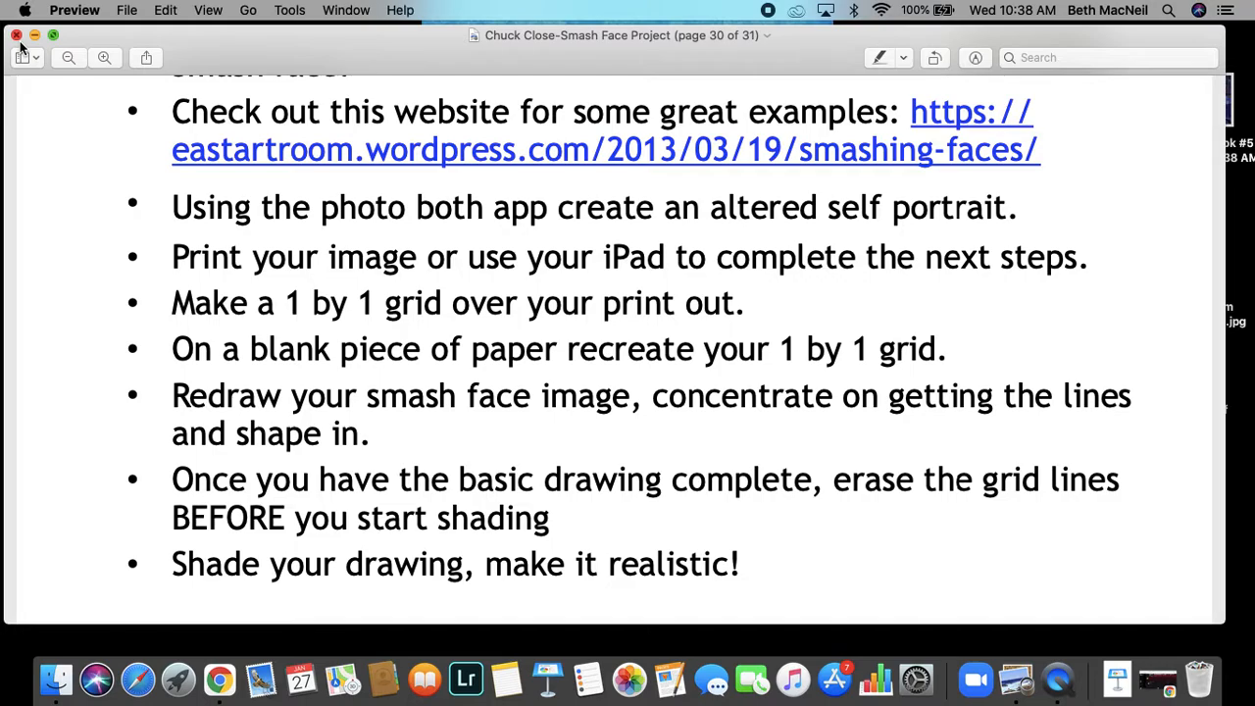
Step: Close the Chuck Close-Smash Face Project PDF window to reveal the desktop
left_click(17, 35)
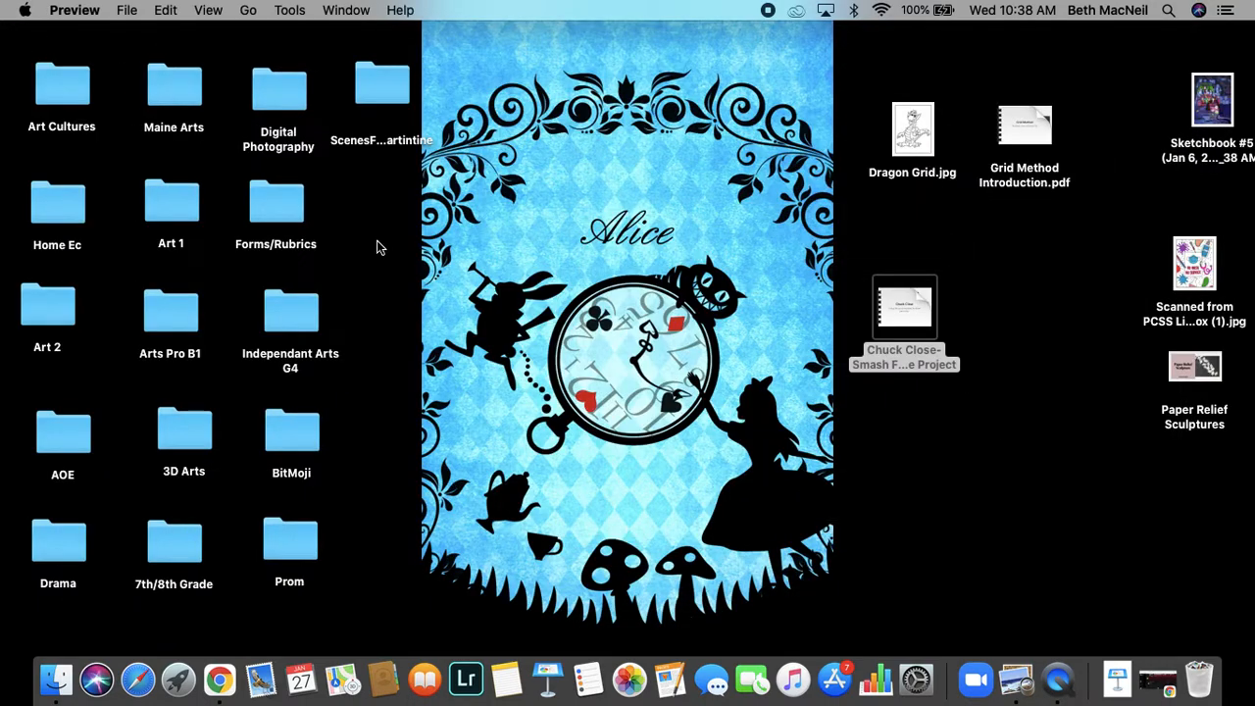
mouse_move(473, 399)
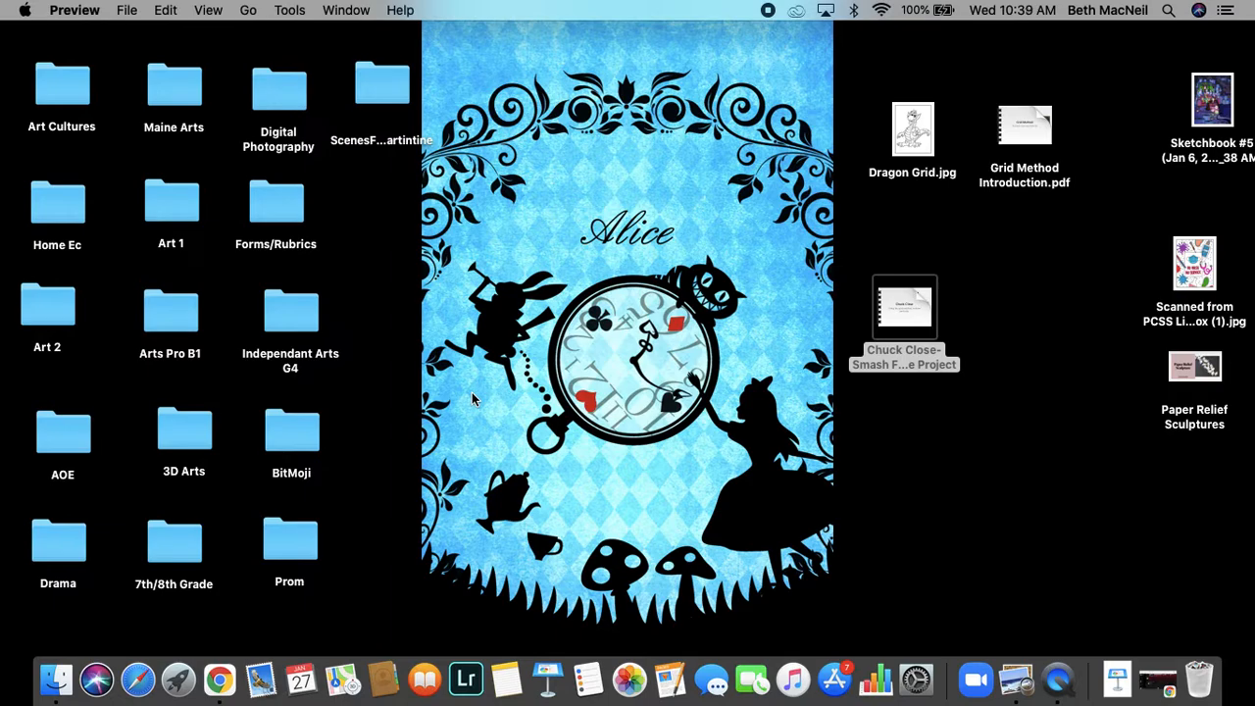
mouse_move(523, 427)
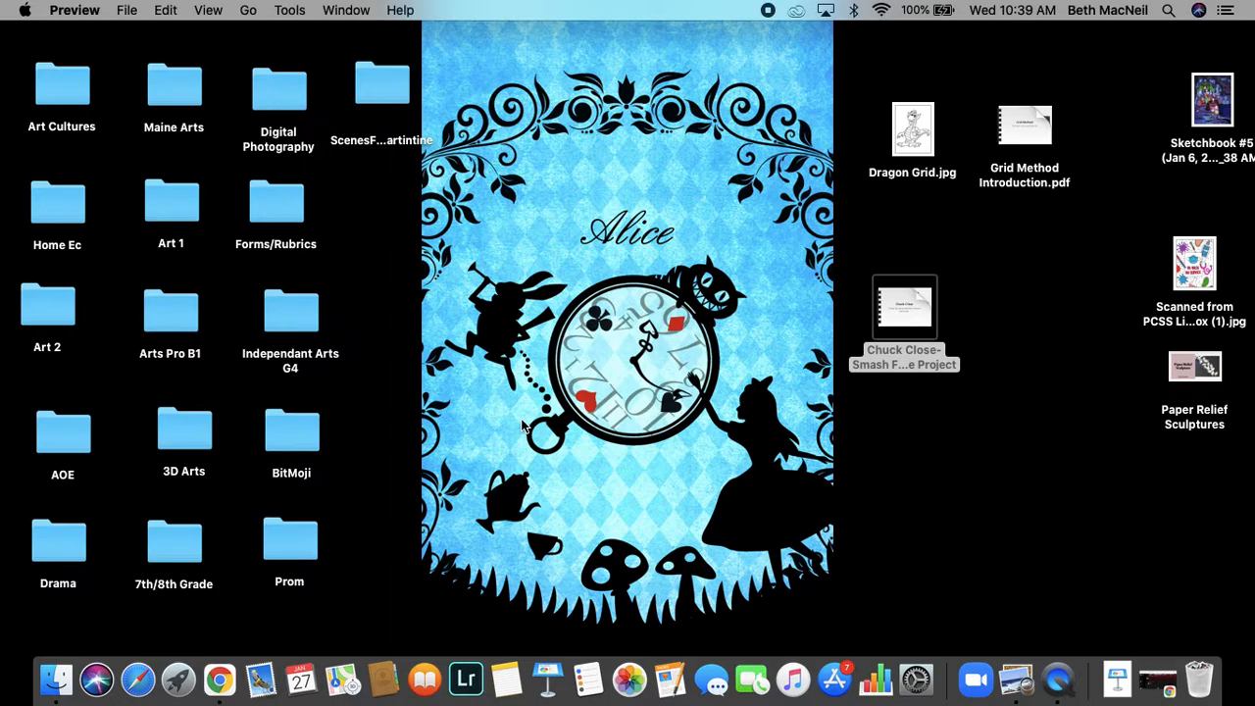
mouse_move(539, 446)
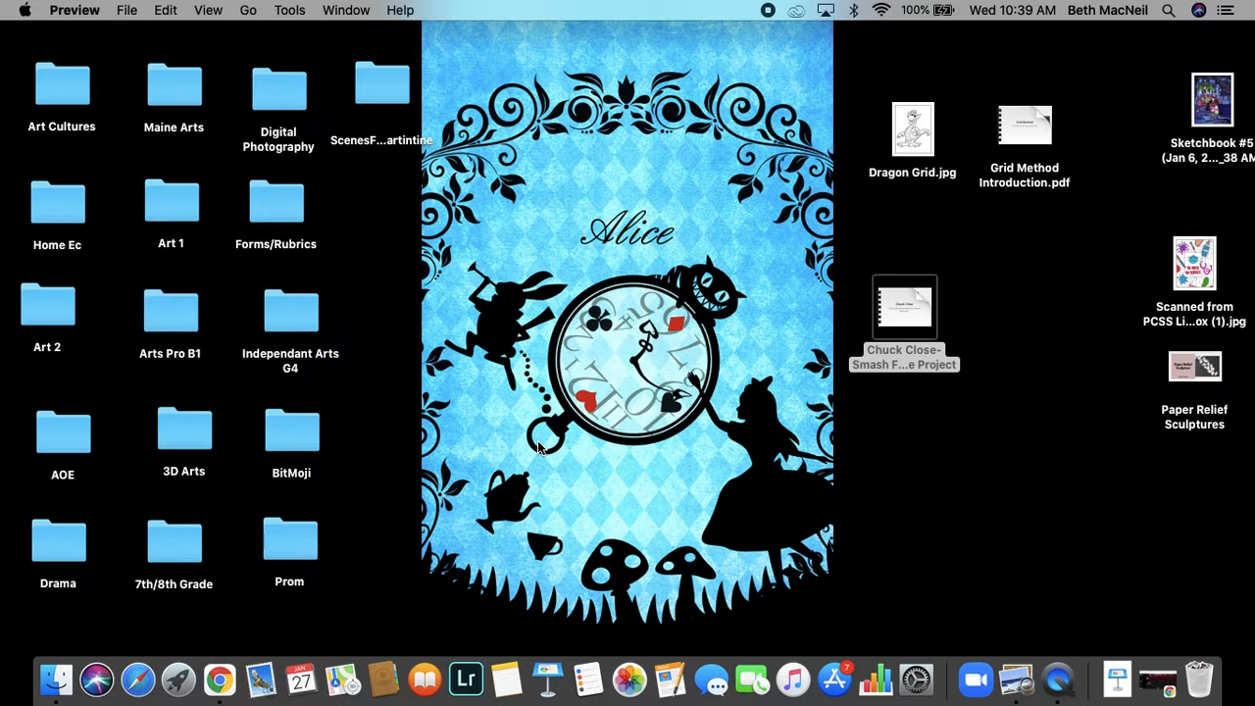
mouse_move(544, 466)
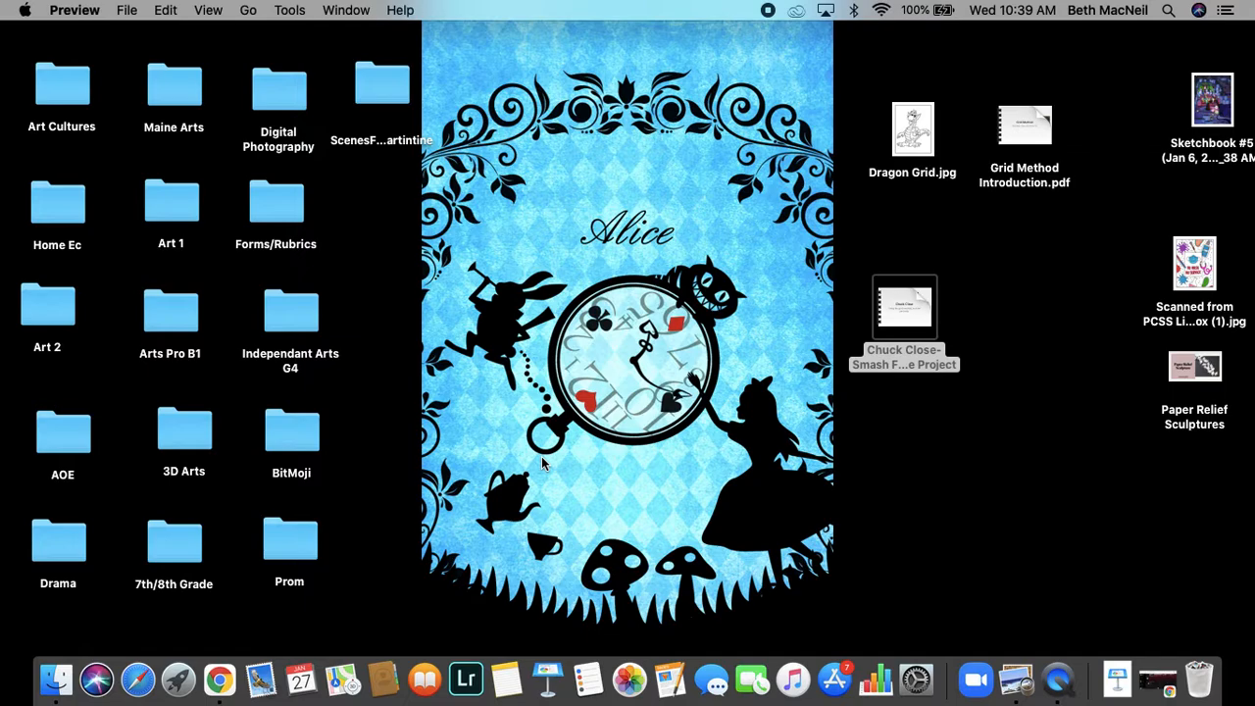
mouse_move(730, 19)
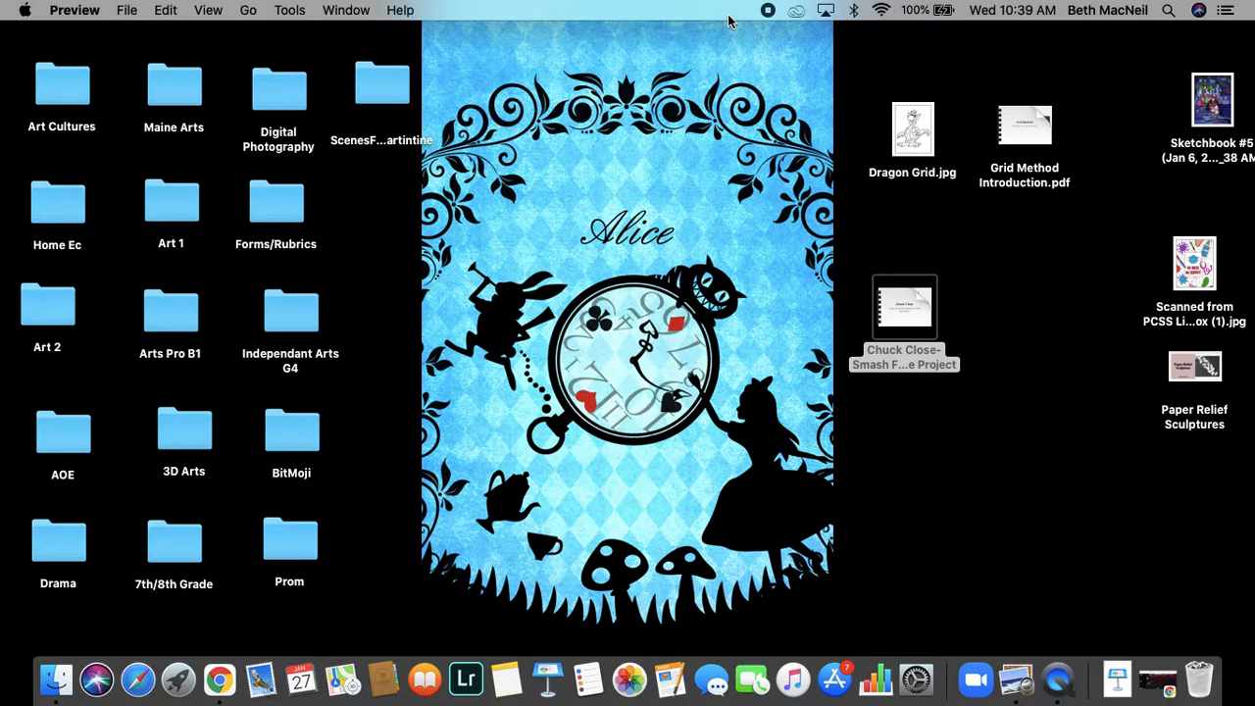